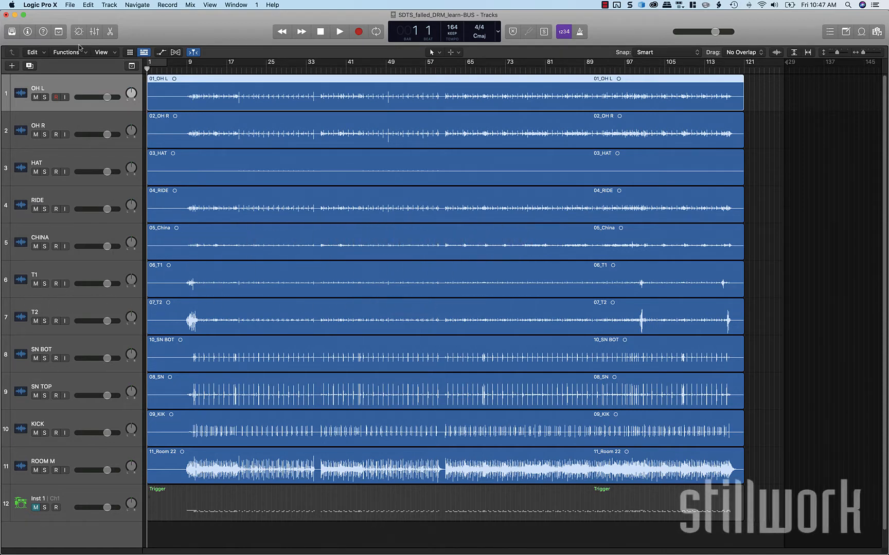
- Show the Mixer beneath the Tracks area with all drum channel strips visible
{"action": "left_click", "coordinate": [40, 4]}
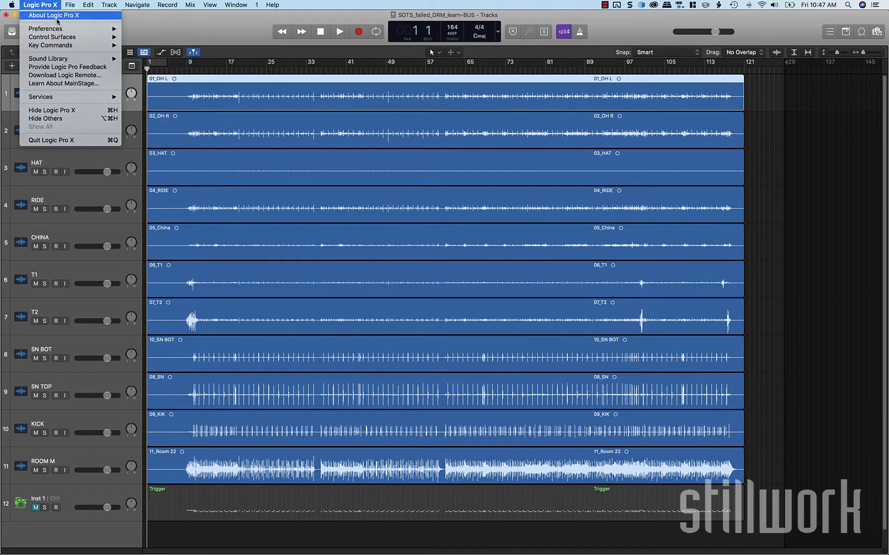
{"action": "left_click", "coordinate": [53, 15]}
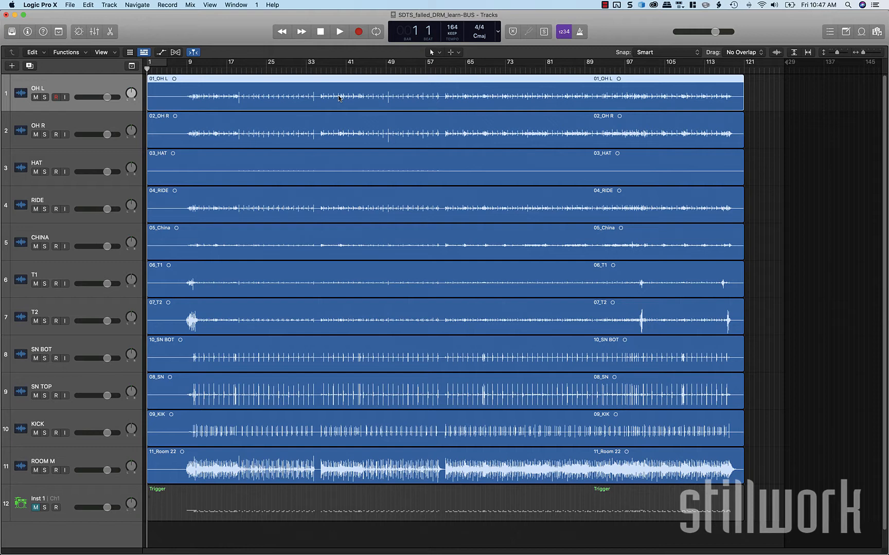
{"action": "mouse_move", "coordinate": [208, 86]}
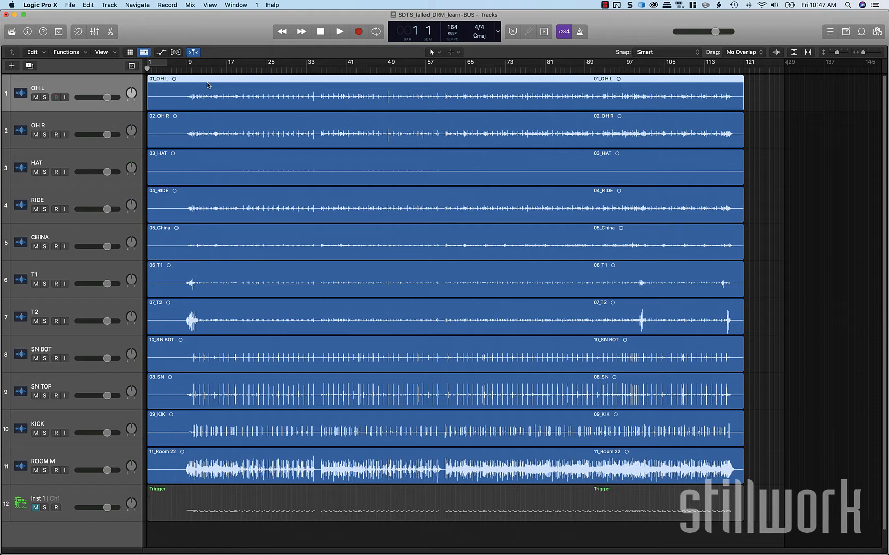
{"action": "mouse_move", "coordinate": [425, 506]}
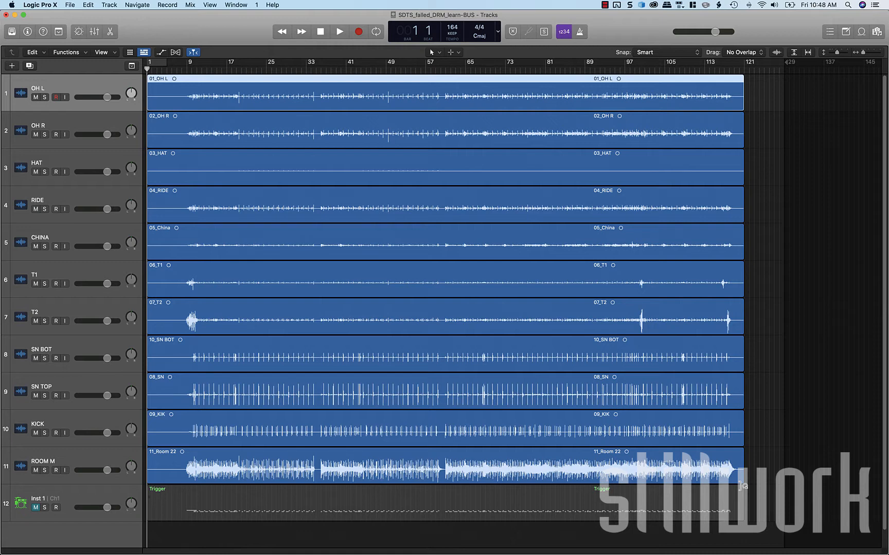
{"action": "left_click", "coordinate": [94, 31]}
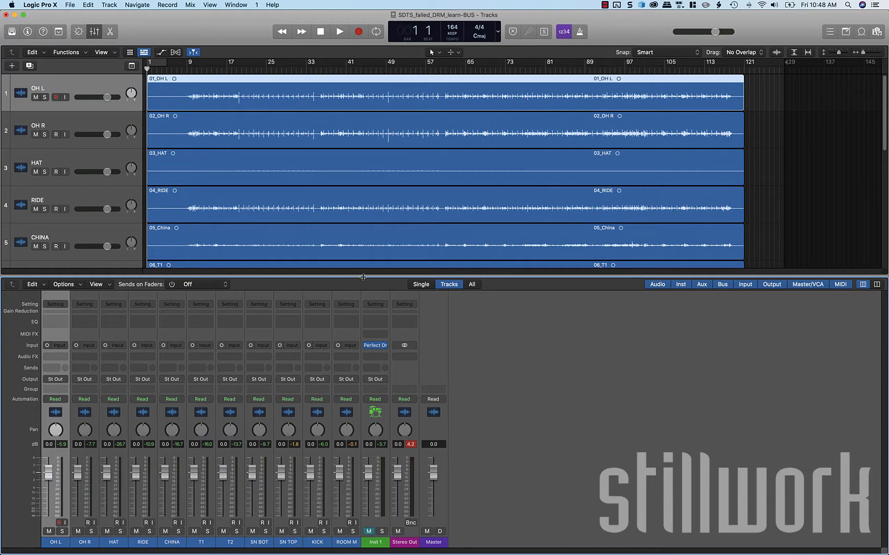
{"action": "mouse_move", "coordinate": [271, 270]}
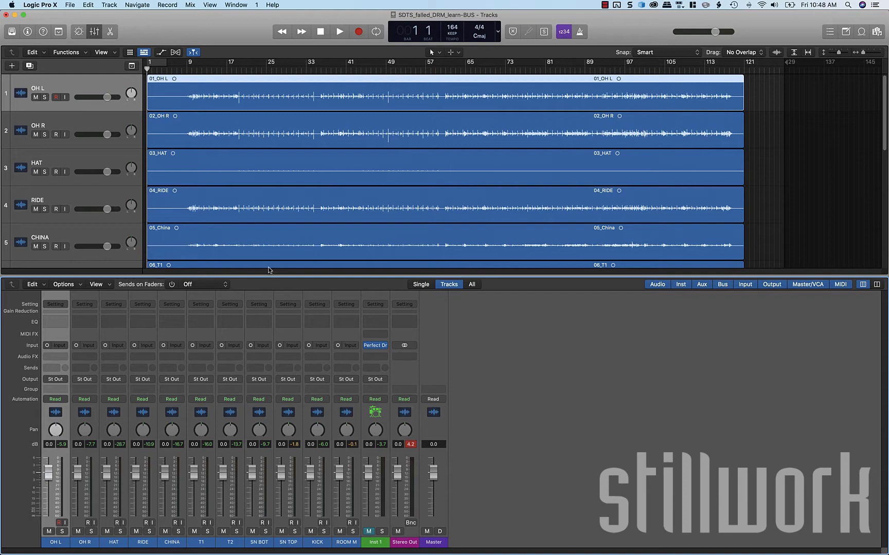
{"action": "mouse_move", "coordinate": [53, 388]}
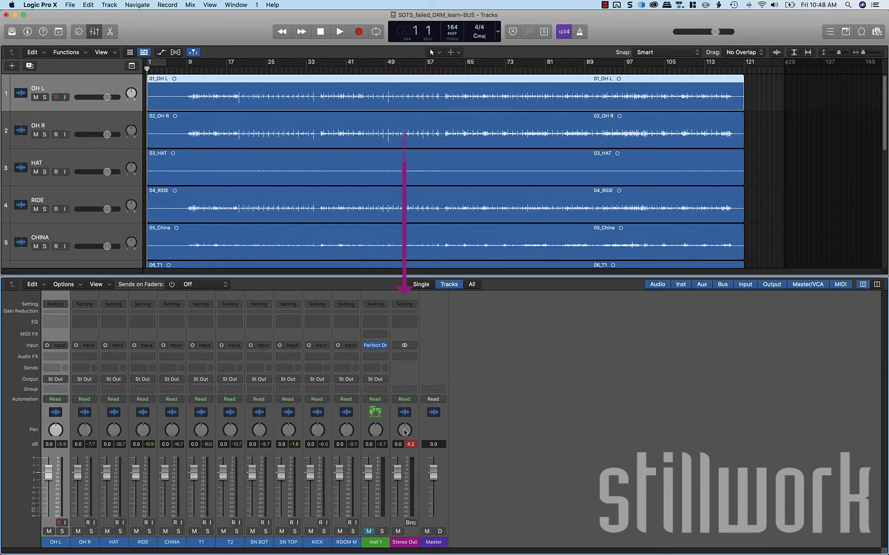
{"action": "mouse_move", "coordinate": [44, 349]}
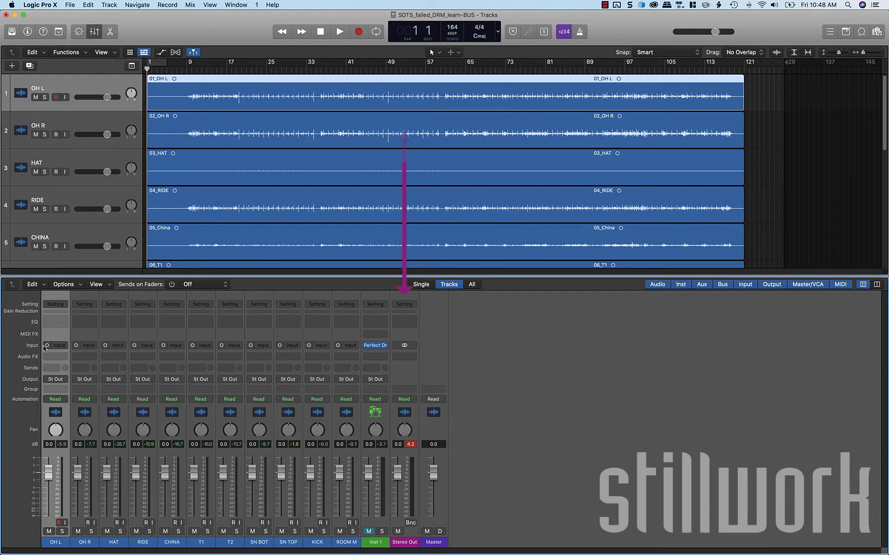
{"action": "mouse_move", "coordinate": [78, 349]}
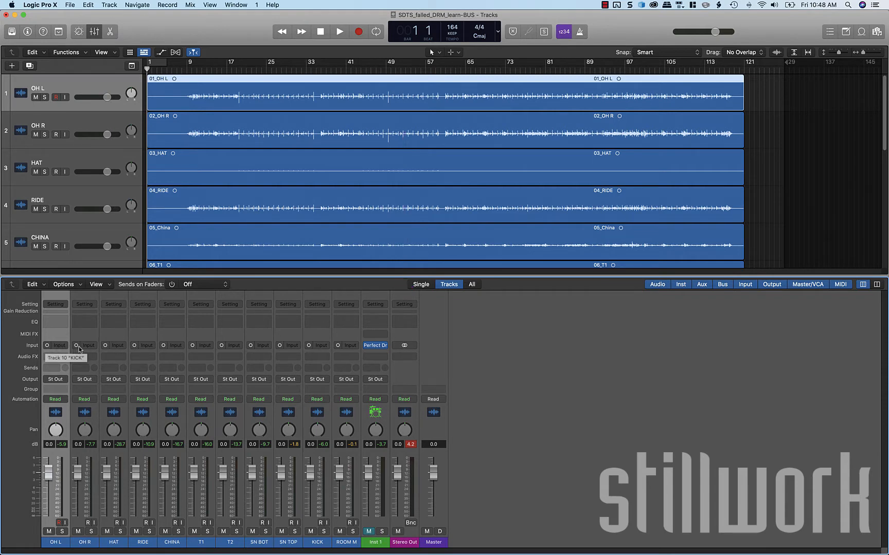
{"action": "mouse_move", "coordinate": [390, 461]}
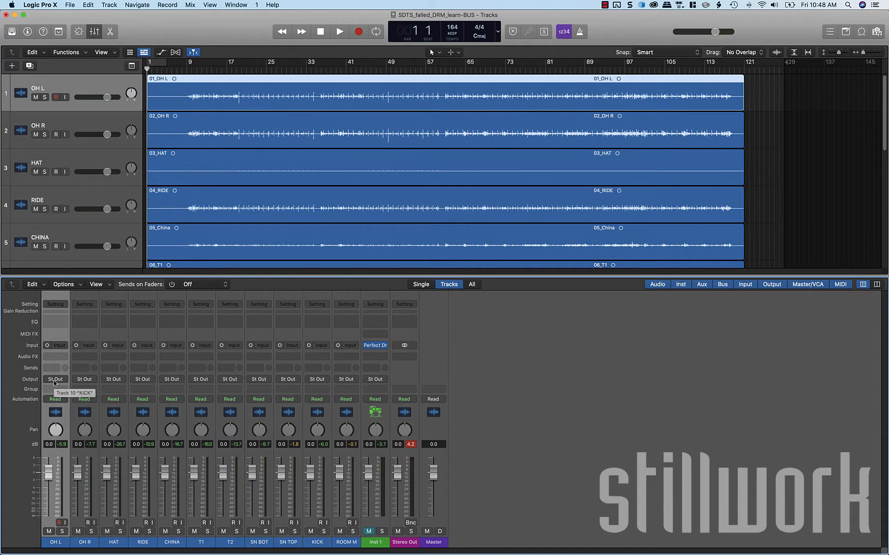
- Route OH L to Bus 1, creating the new Aux 1 channel for the cymbals
{"action": "left_click", "coordinate": [55, 380]}
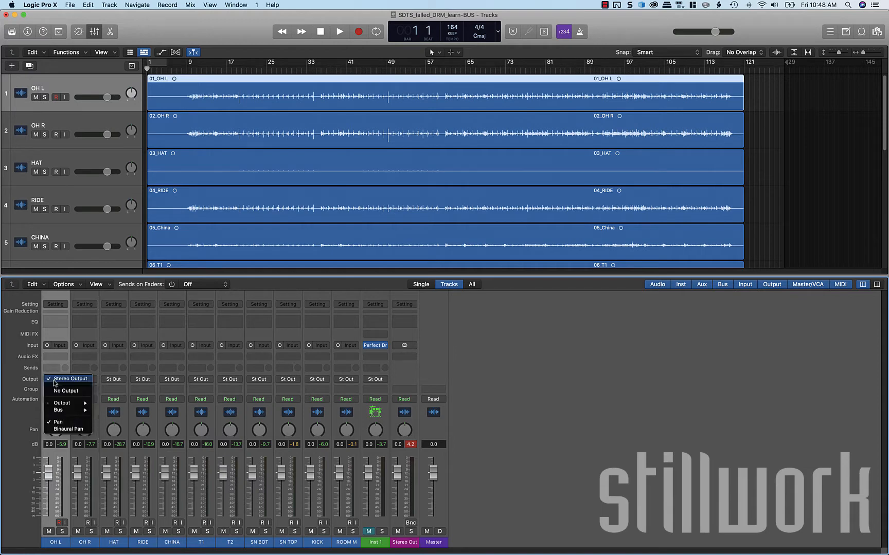
{"action": "left_click", "coordinate": [58, 410]}
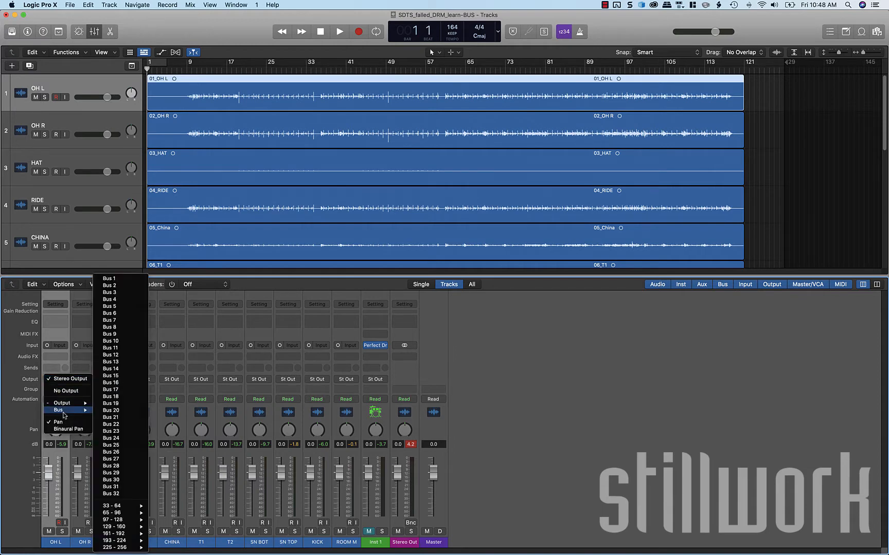
{"action": "mouse_move", "coordinate": [109, 279]}
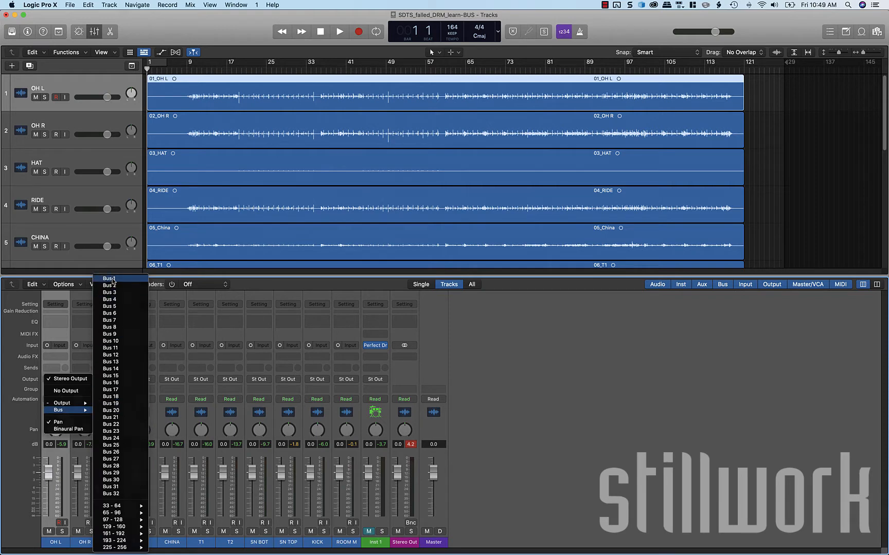
{"action": "left_click", "coordinate": [108, 279]}
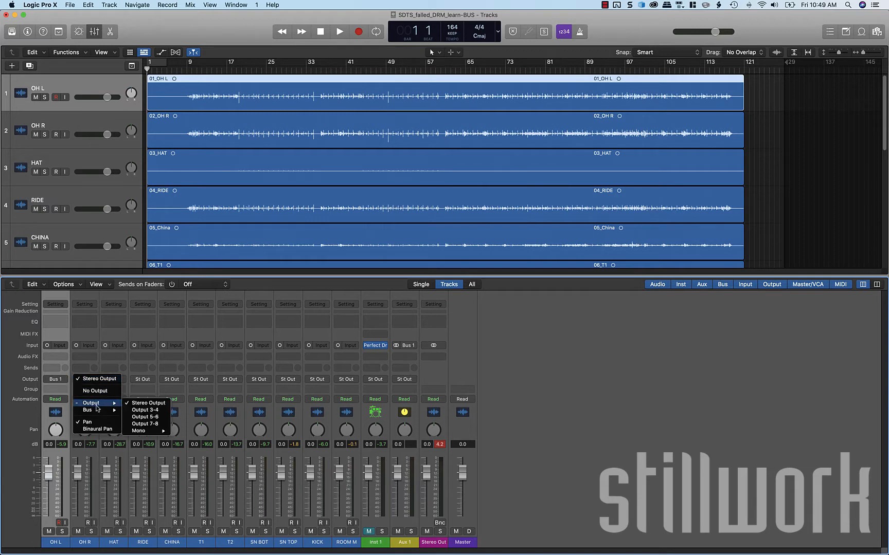
{"action": "mouse_move", "coordinate": [89, 409]}
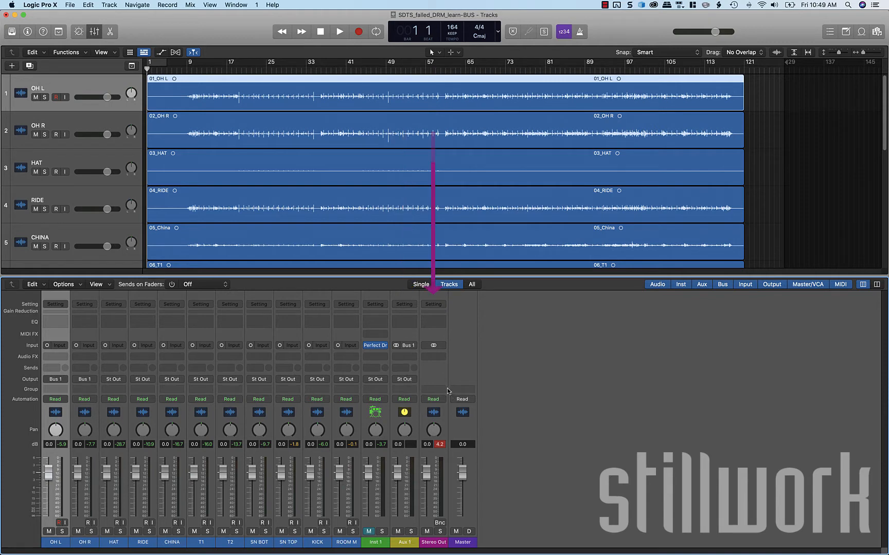
{"action": "left_click", "coordinate": [404, 543]}
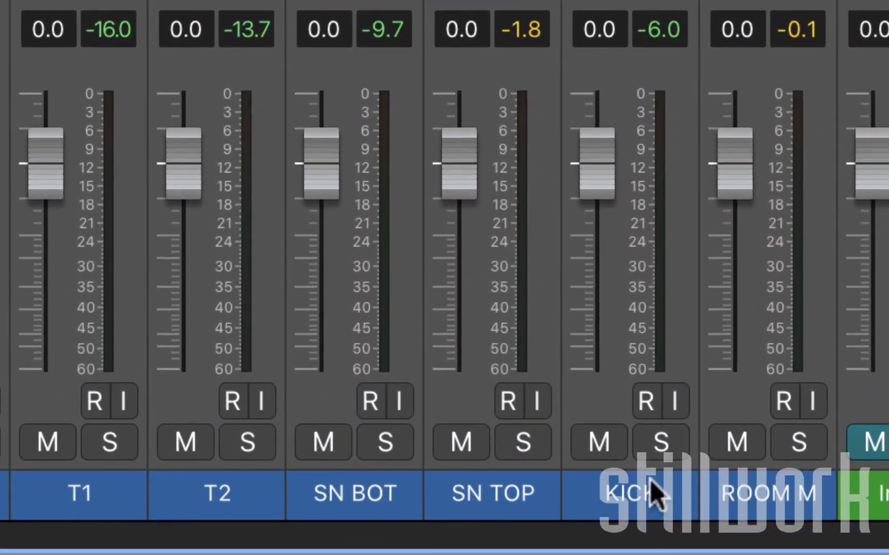
{"action": "mouse_move", "coordinate": [663, 499]}
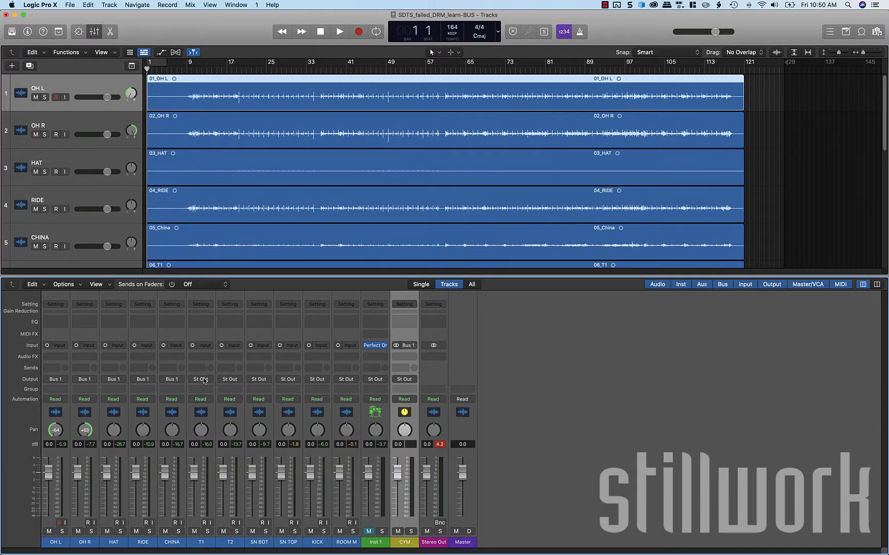
- Route T1, T2 and SN BOT to Bus 2 and pan T2 toward the right
{"action": "left_click", "coordinate": [200, 379]}
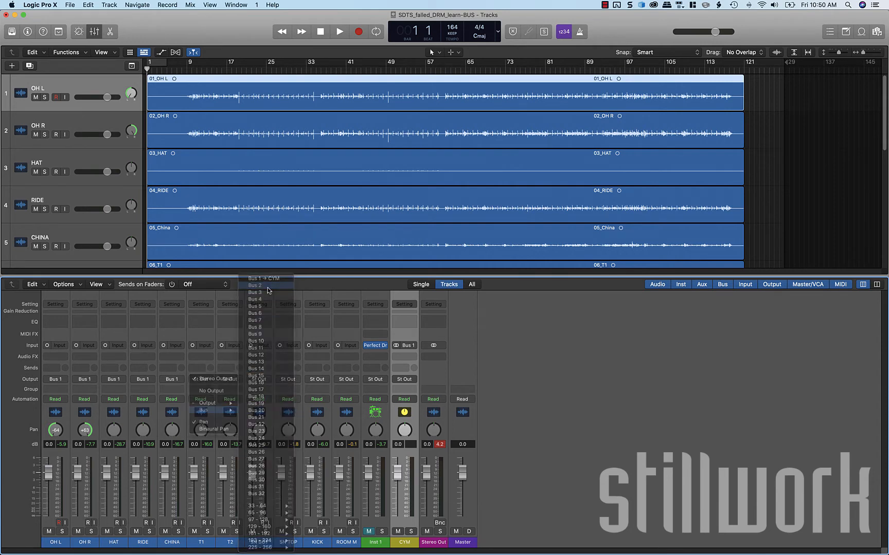
{"action": "left_click", "coordinate": [255, 285]}
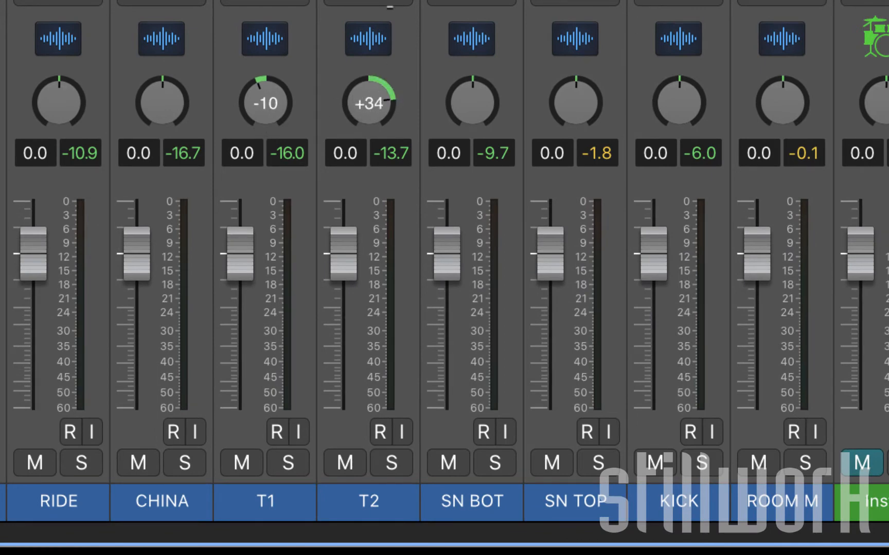
{"action": "left_click_drag", "start_coordinate": [368, 102], "coordinate": [386, 85]}
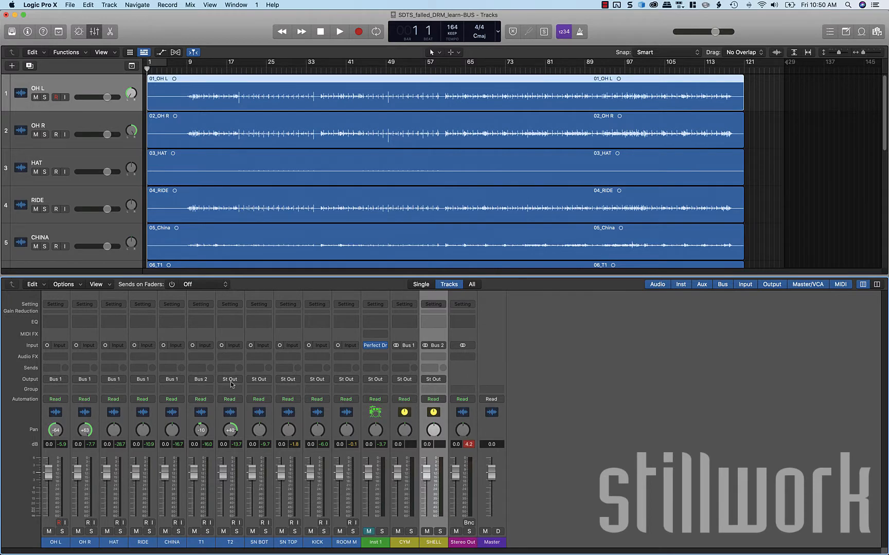
{"action": "mouse_move", "coordinate": [304, 391]}
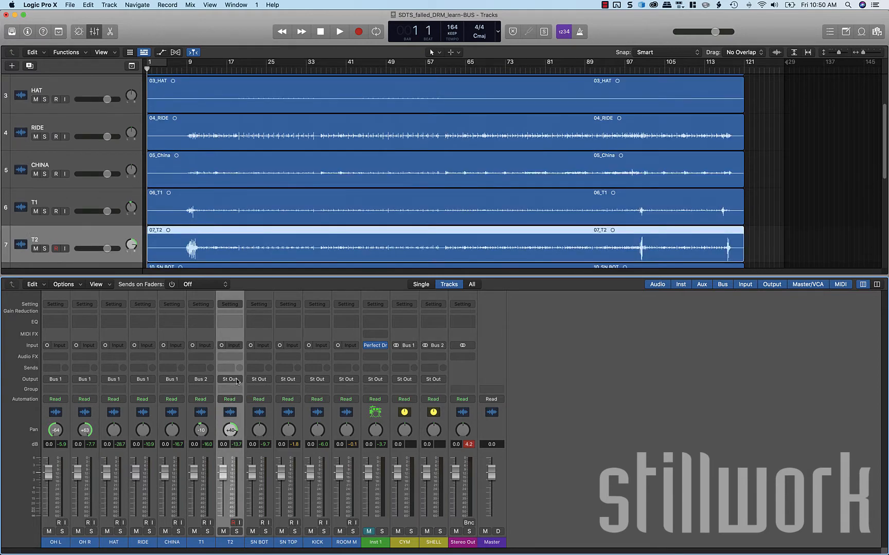
{"action": "left_click", "coordinate": [230, 380]}
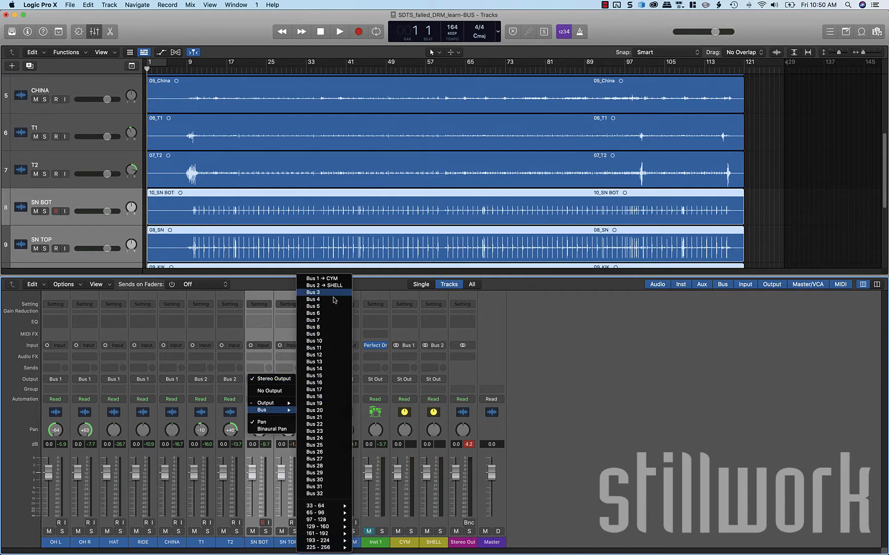
{"action": "left_click", "coordinate": [325, 285]}
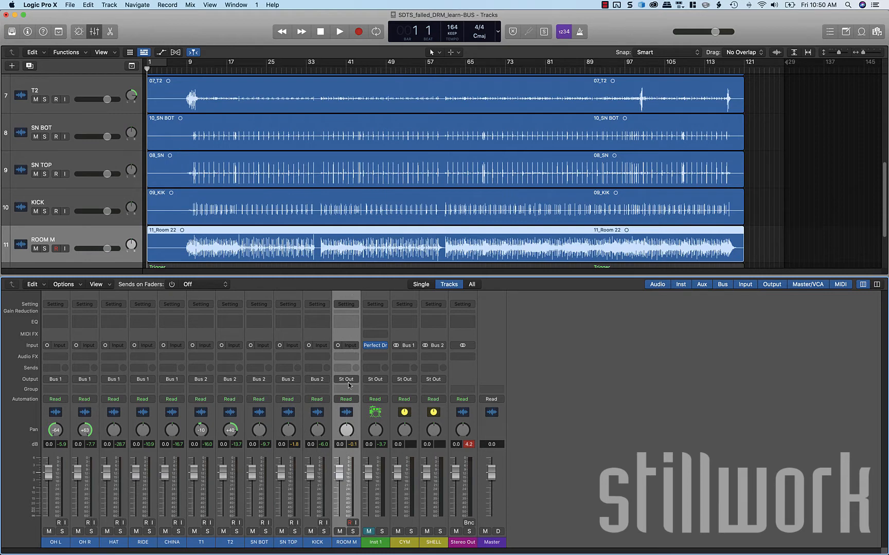
- Choose the output destination for the ROOM M channel
{"action": "left_click", "coordinate": [346, 380]}
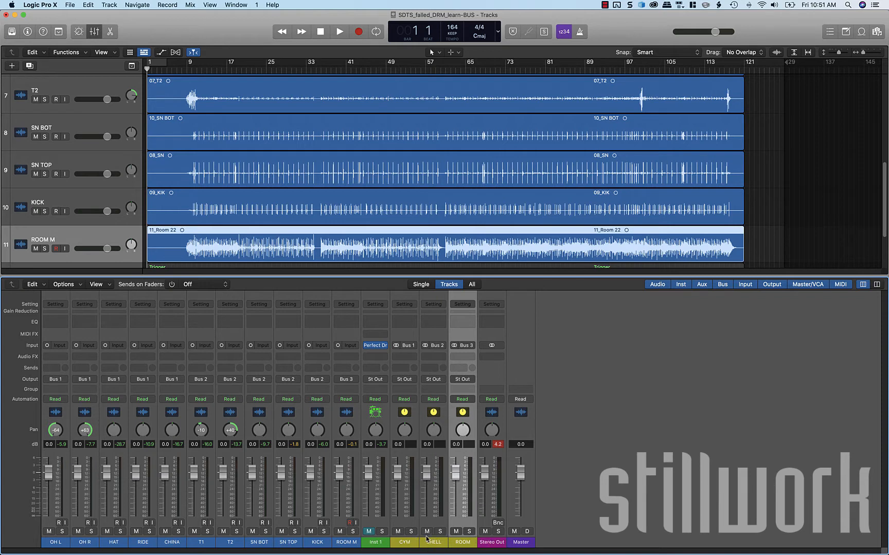
{"action": "mouse_move", "coordinate": [347, 499]}
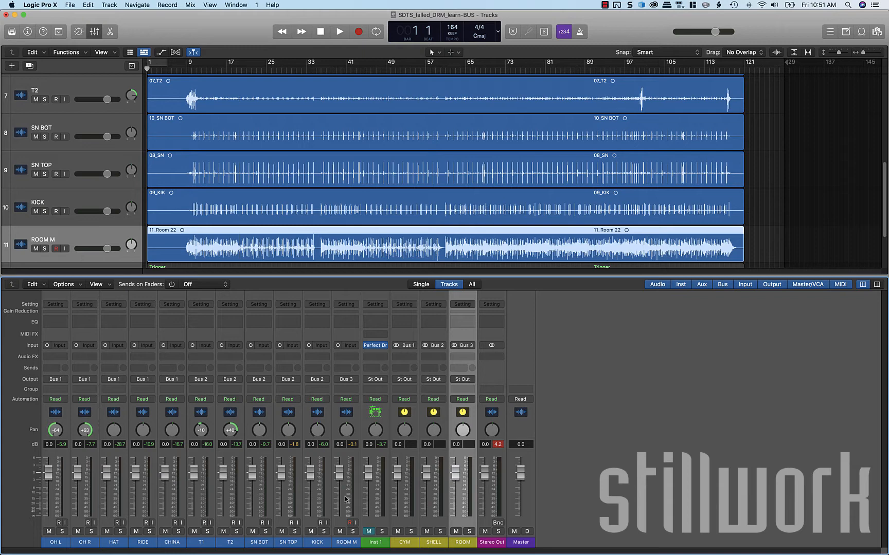
{"action": "mouse_move", "coordinate": [466, 491]}
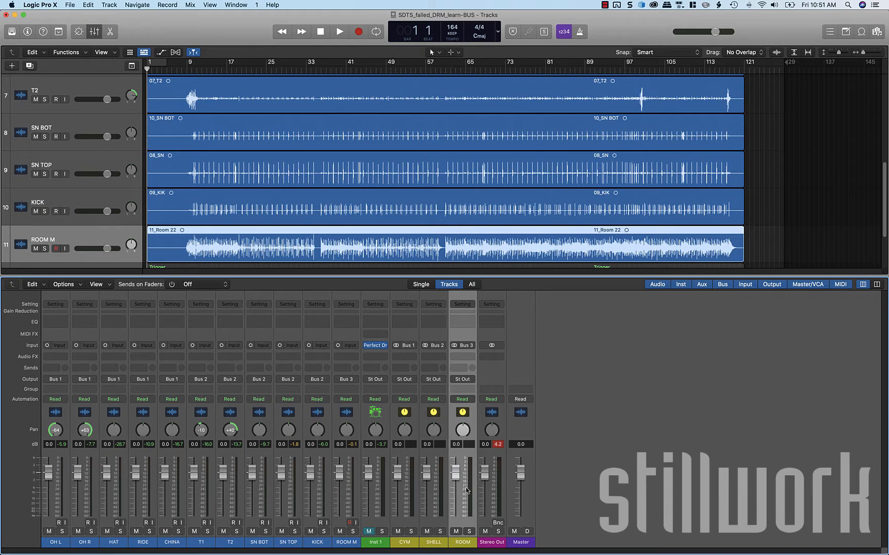
{"action": "mouse_move", "coordinate": [431, 378]}
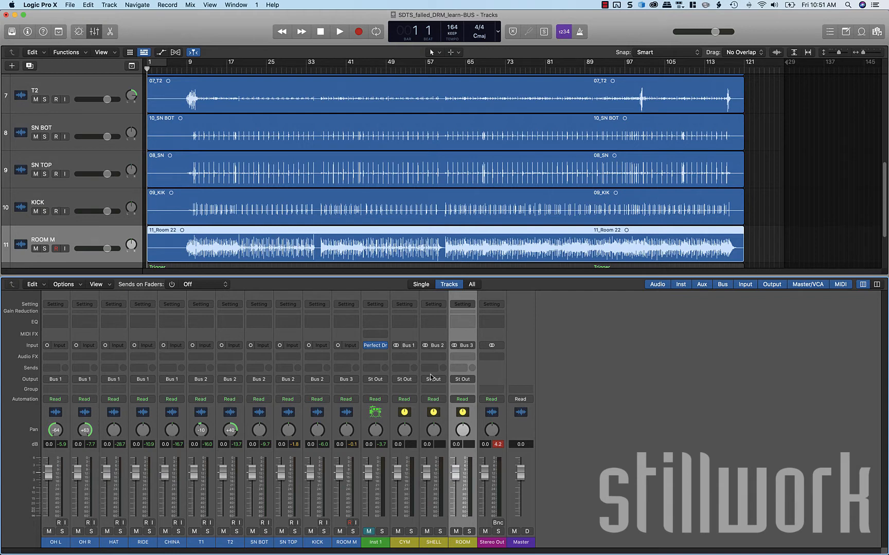
{"action": "mouse_move", "coordinate": [363, 448]}
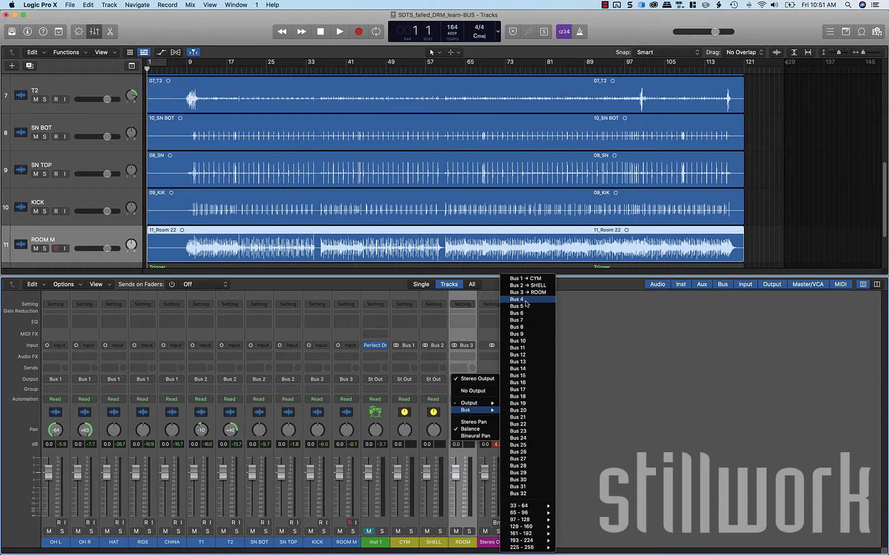
{"action": "left_click", "coordinate": [515, 298]}
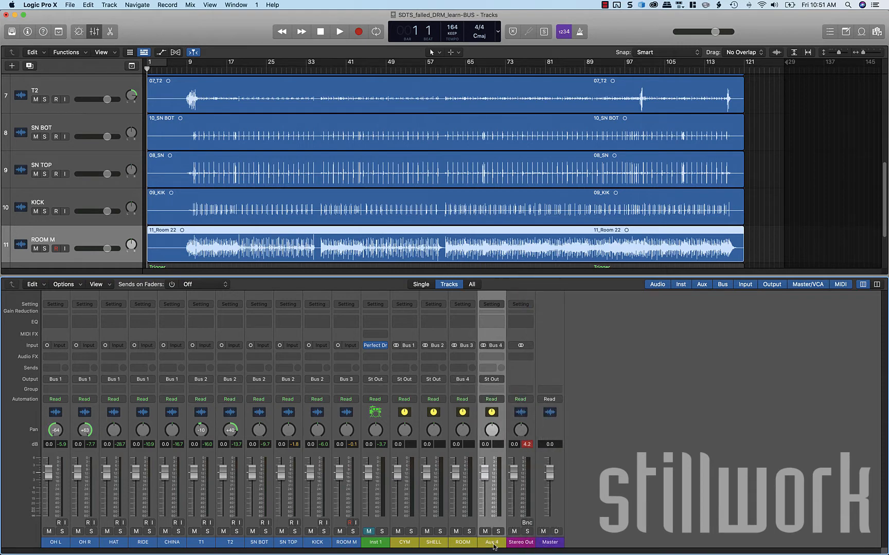
{"action": "double_click", "coordinate": [492, 542]}
{"action": "type", "text": "DRM"}
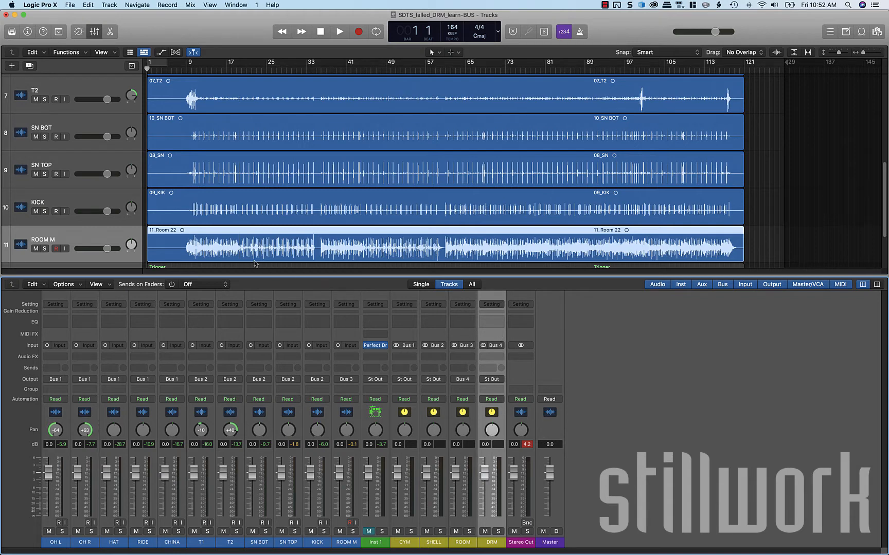
{"action": "mouse_move", "coordinate": [255, 263]}
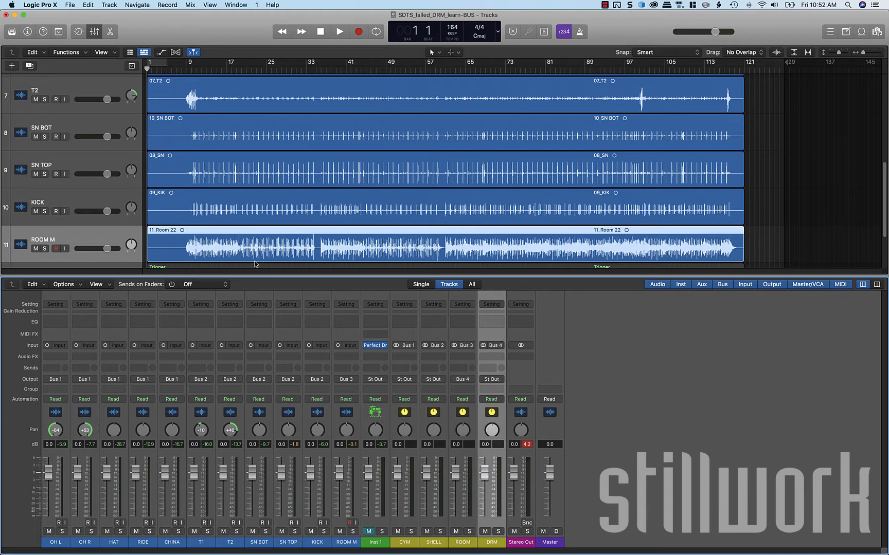
{"action": "mouse_move", "coordinate": [368, 429]}
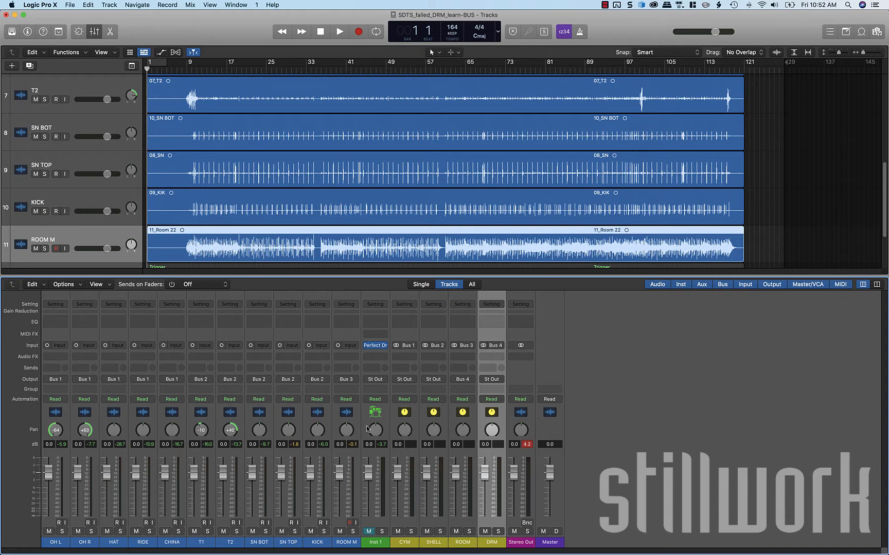
{"action": "mouse_move", "coordinate": [453, 378]}
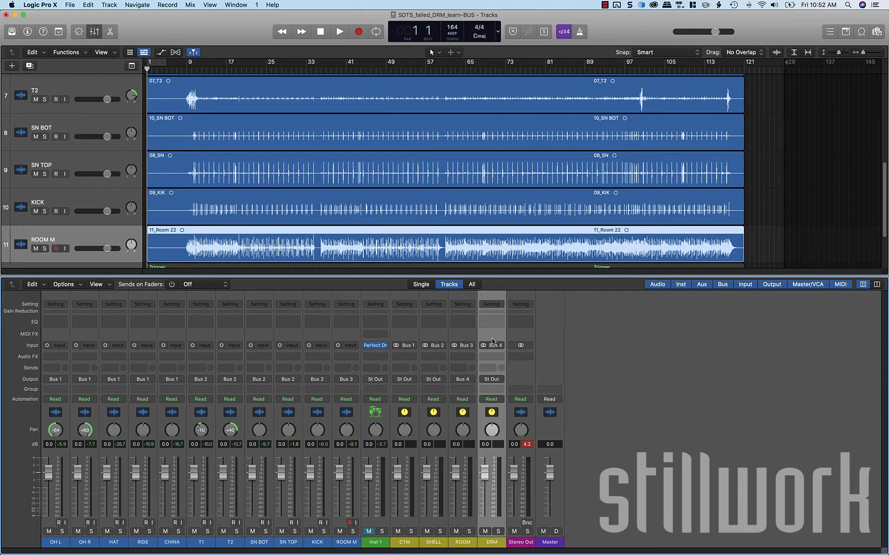
{"action": "mouse_move", "coordinate": [378, 386]}
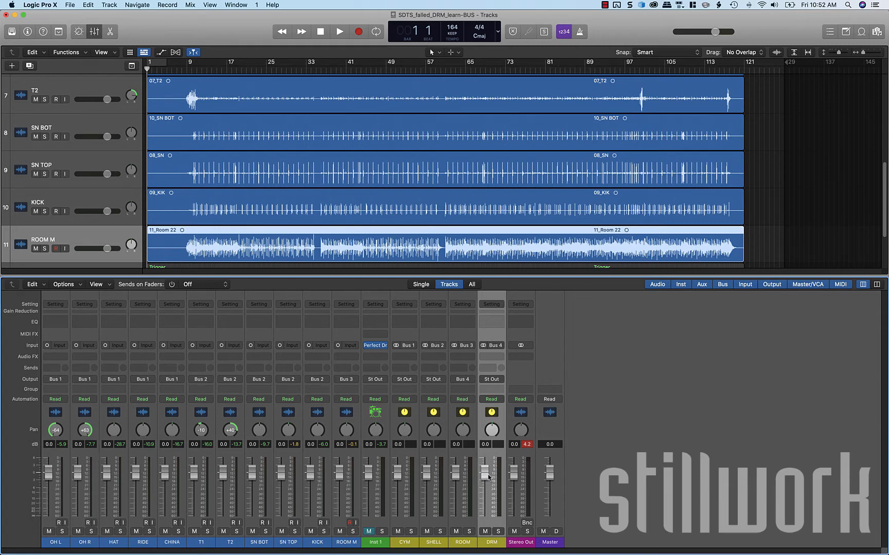
{"action": "mouse_move", "coordinate": [487, 483]}
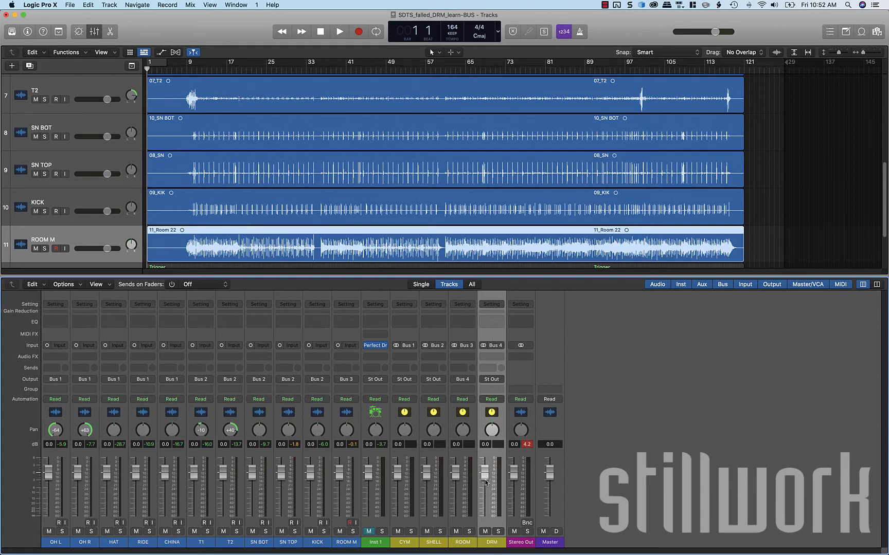
{"action": "mouse_move", "coordinate": [445, 548]}
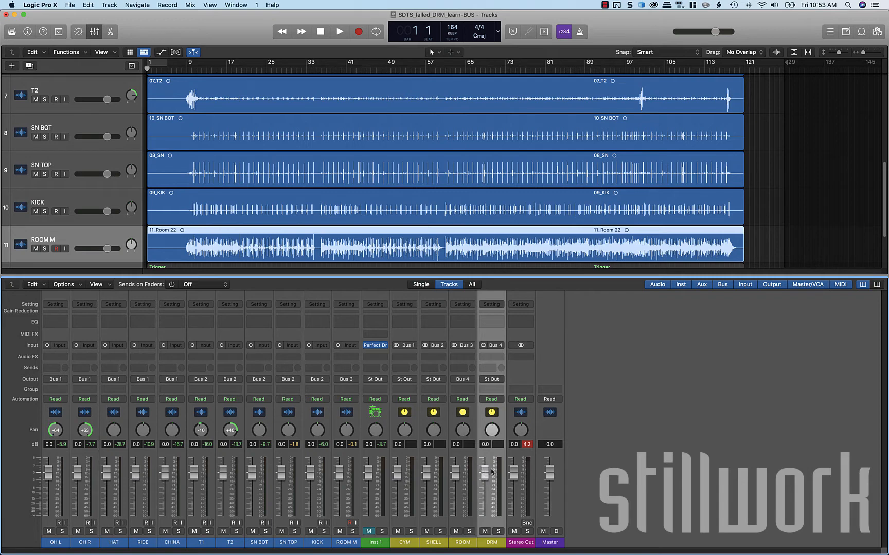
{"action": "mouse_move", "coordinate": [787, 532]}
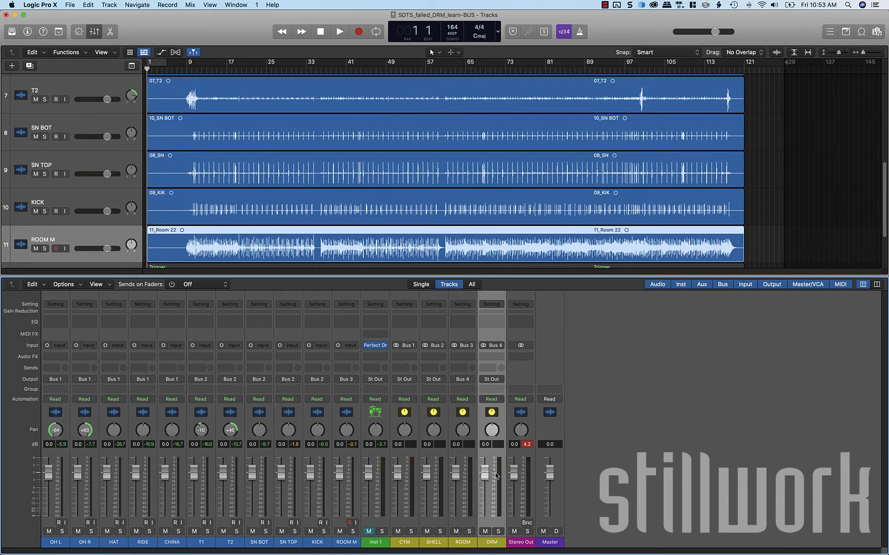
- Pull the DRM aux fader down to about -11 dB and play back the drum mix
{"action": "left_click_drag", "start_coordinate": [485, 468], "coordinate": [485, 480]}
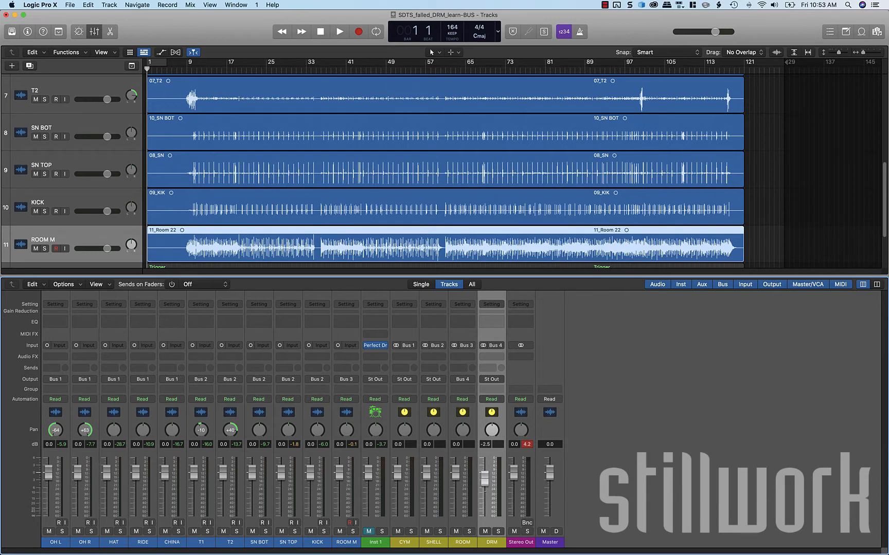
{"action": "left_click_drag", "start_coordinate": [485, 462], "coordinate": [485, 496]}
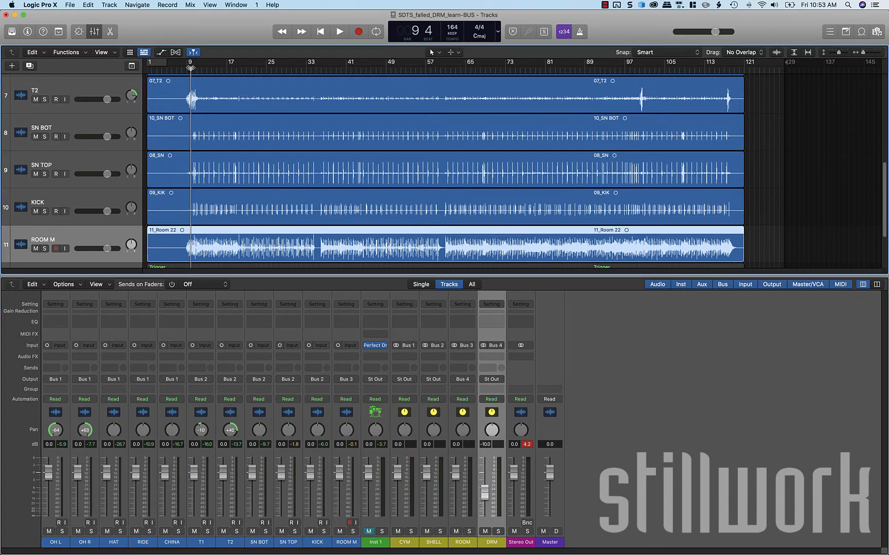
{"action": "left_click", "coordinate": [339, 31]}
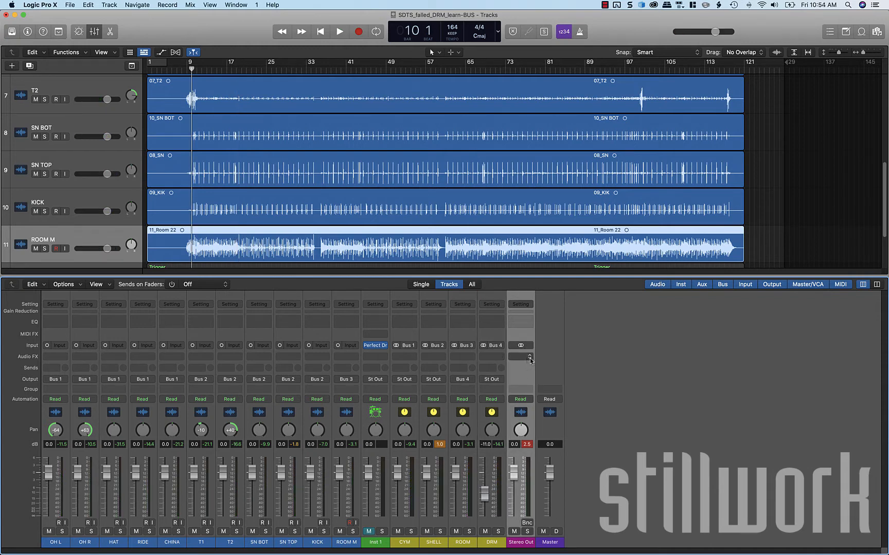
- Insert a Waves L2 limiter on Stereo Out and play the song through it
{"action": "left_click", "coordinate": [519, 357]}
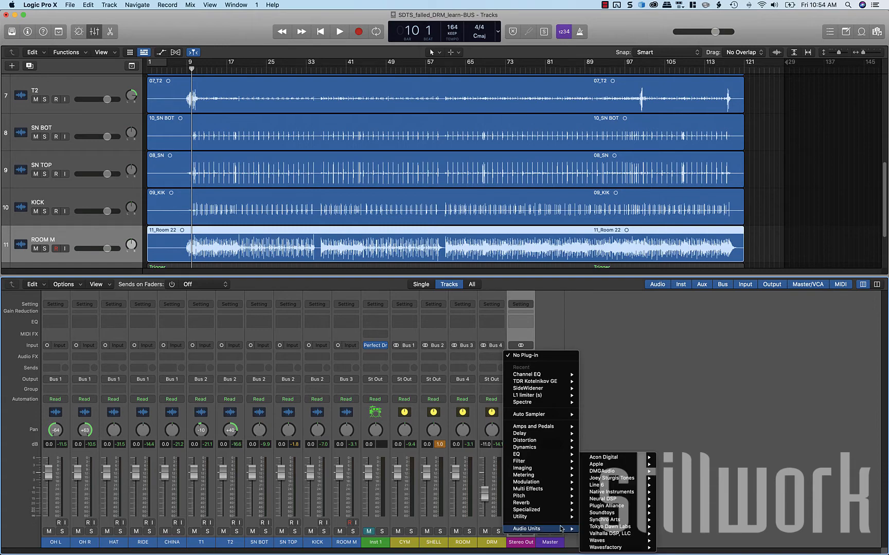
{"action": "mouse_move", "coordinate": [597, 541]}
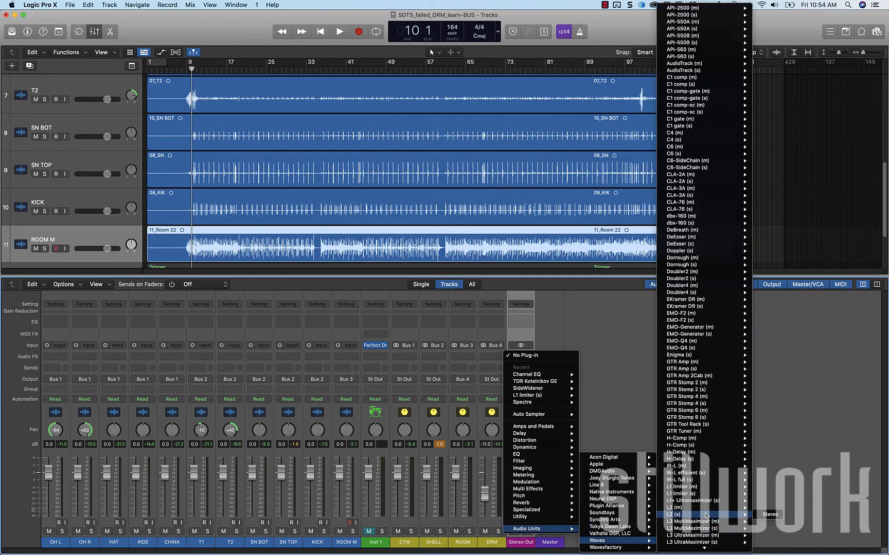
{"action": "left_click", "coordinate": [676, 515]}
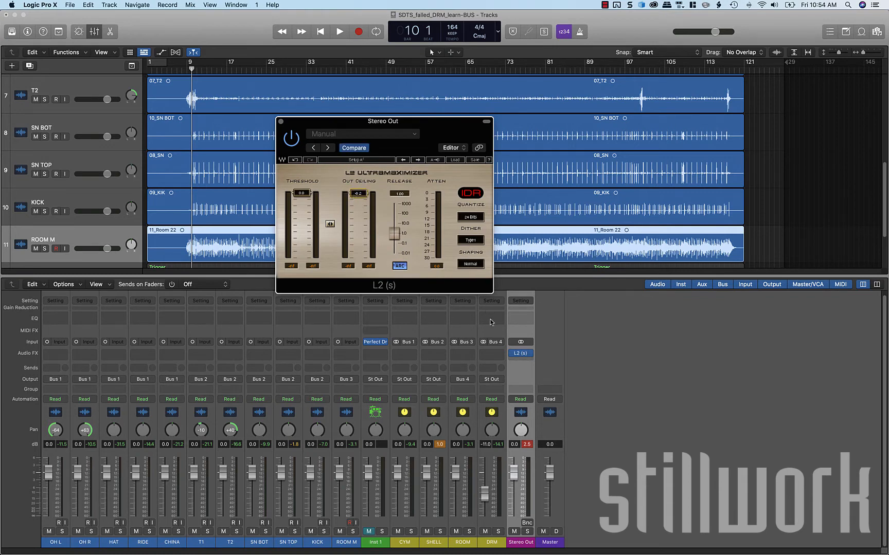
{"action": "left_click", "coordinate": [340, 31]}
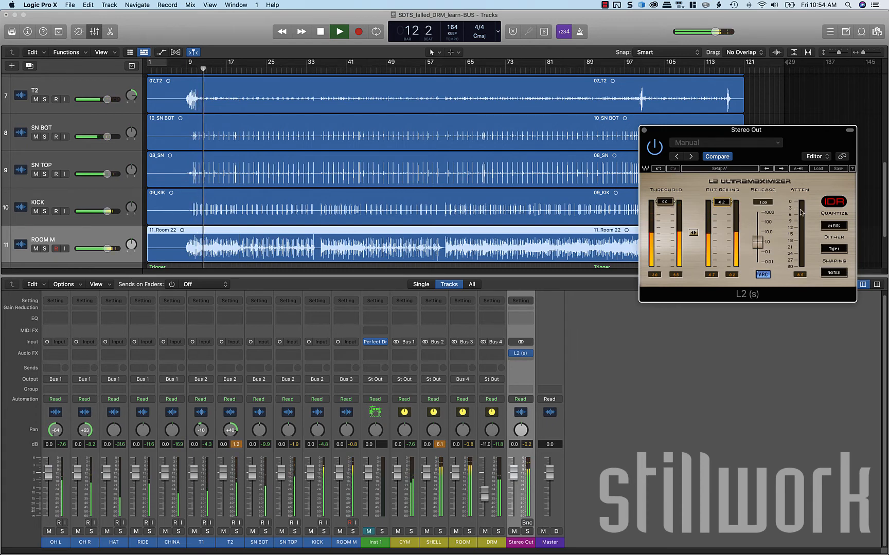
{"action": "left_click", "coordinate": [339, 31]}
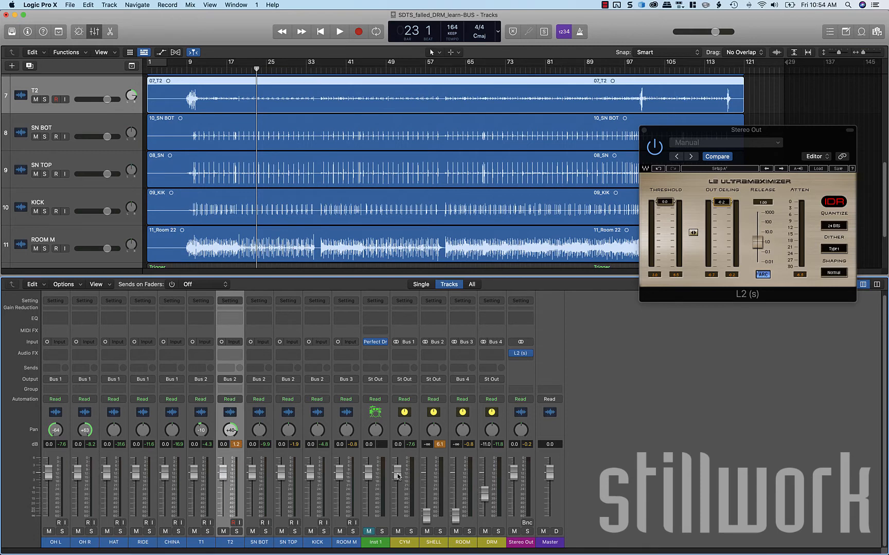
- Repan the cymbal channels, lower the CHINA level and raise the SHELL bus
{"action": "left_click", "coordinate": [340, 31]}
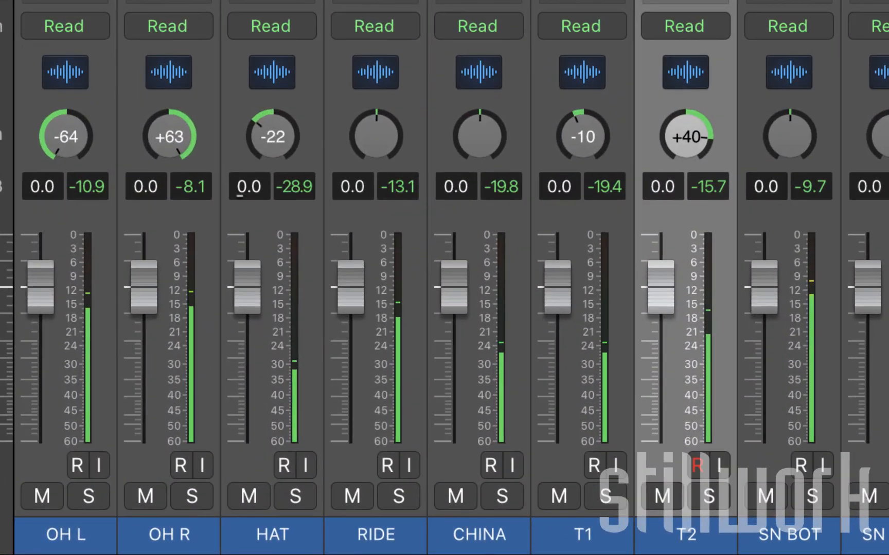
{"action": "left_click_drag", "start_coordinate": [271, 135], "coordinate": [274, 125]}
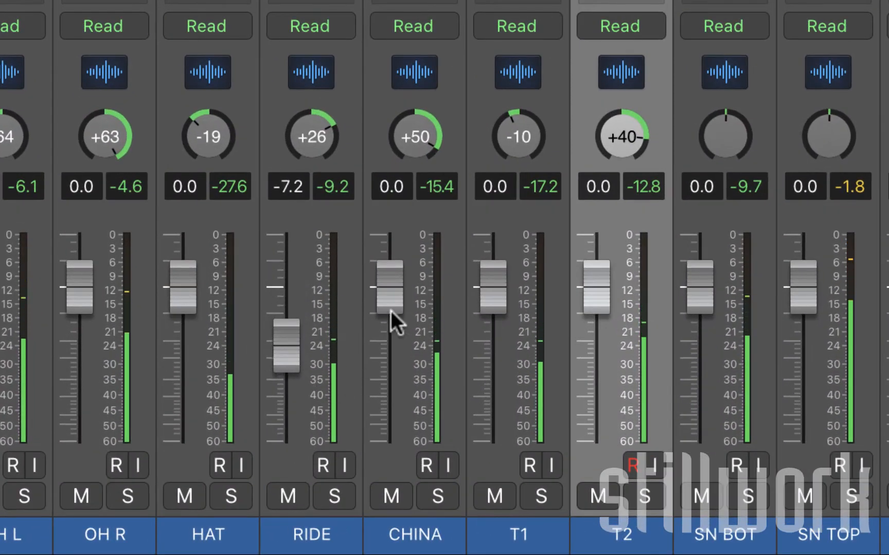
{"action": "left_click_drag", "start_coordinate": [386, 284], "coordinate": [386, 357]}
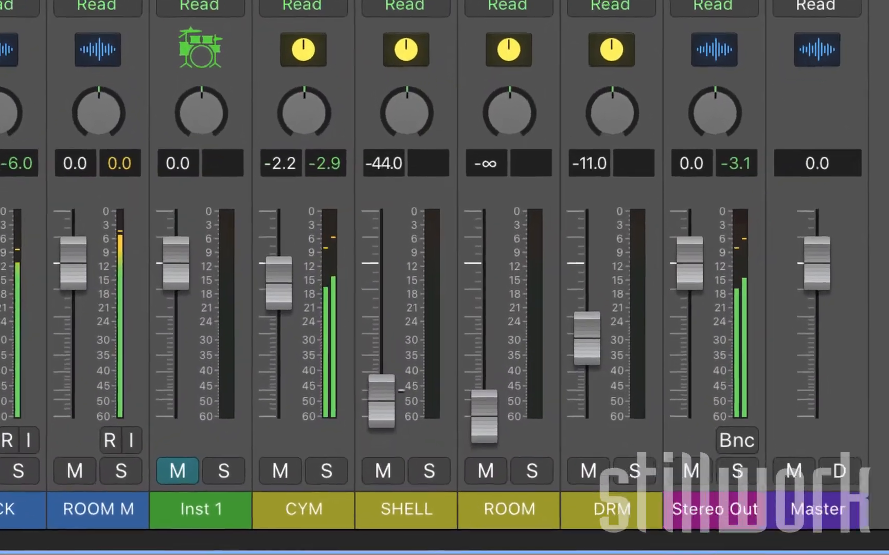
{"action": "left_click_drag", "start_coordinate": [383, 394], "coordinate": [383, 295]}
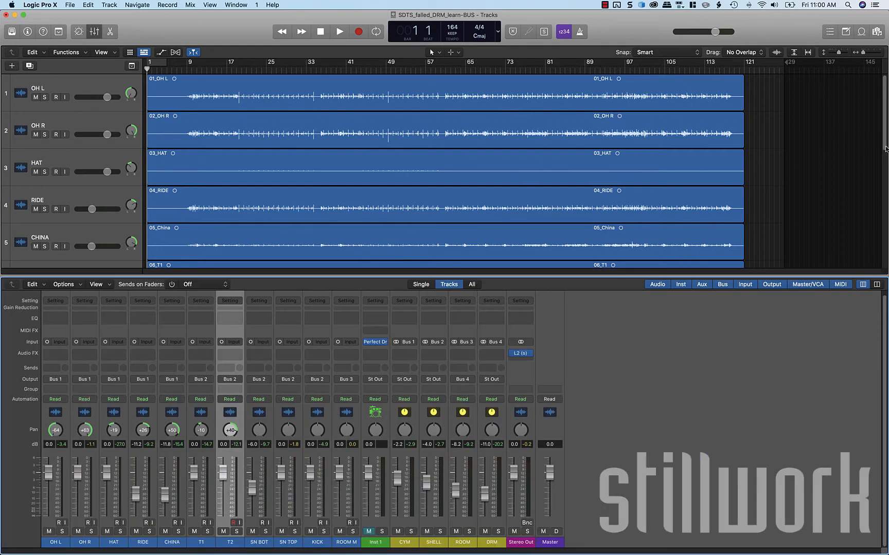
{"action": "mouse_move", "coordinate": [873, 148]}
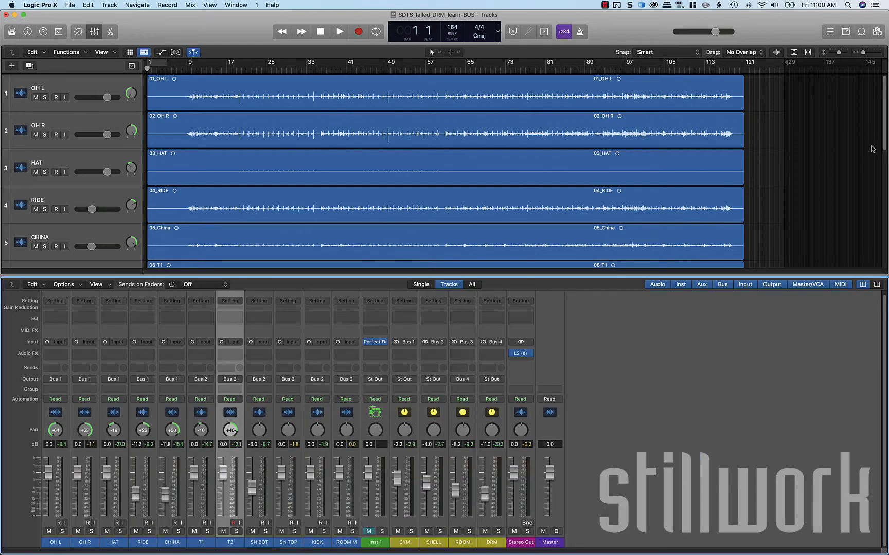
{"action": "mouse_move", "coordinate": [641, 233]}
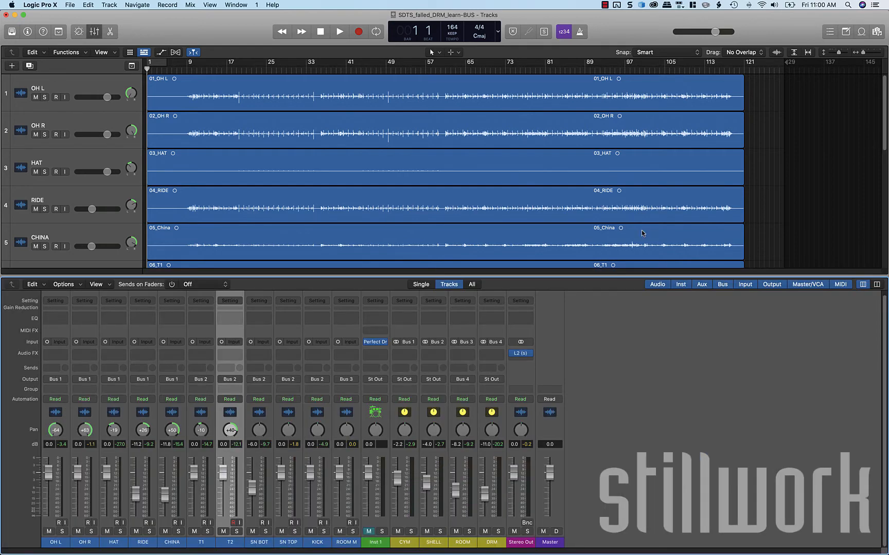
{"action": "mouse_move", "coordinate": [232, 471]}
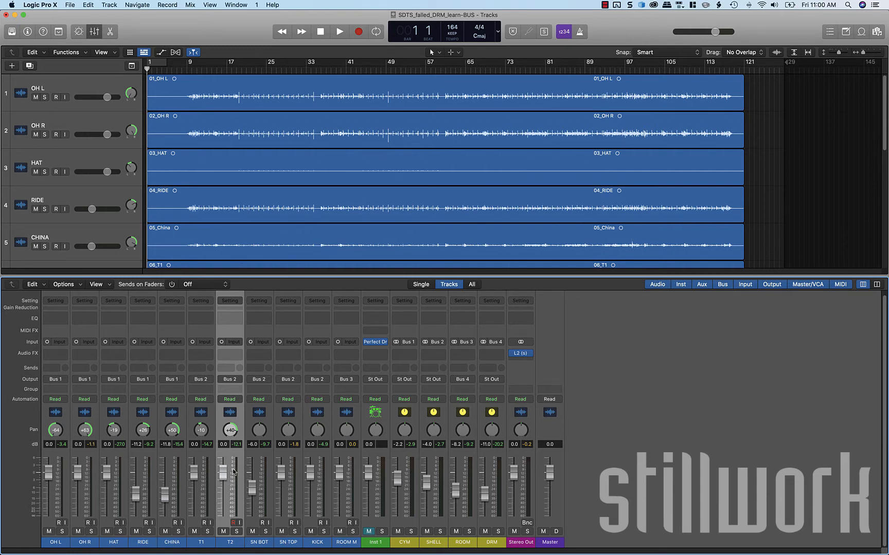
{"action": "mouse_move", "coordinate": [477, 487]}
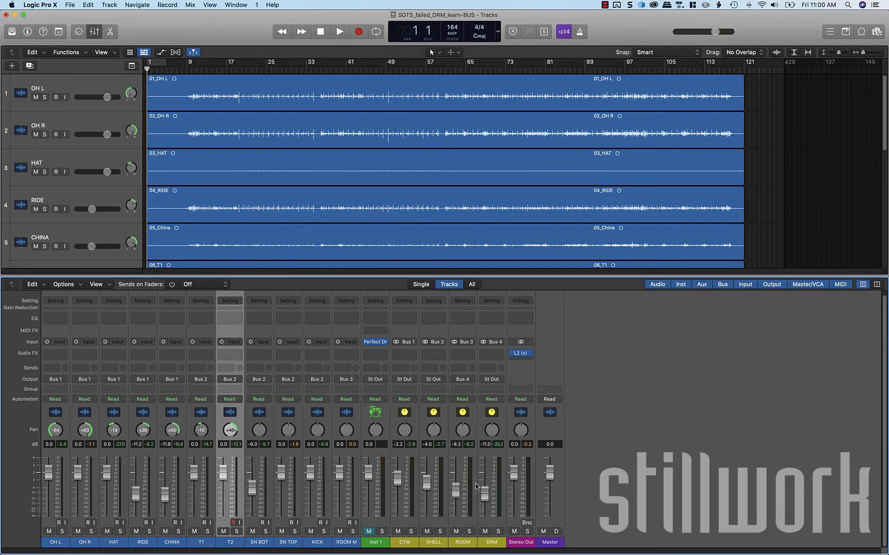
{"action": "mouse_move", "coordinate": [495, 481]}
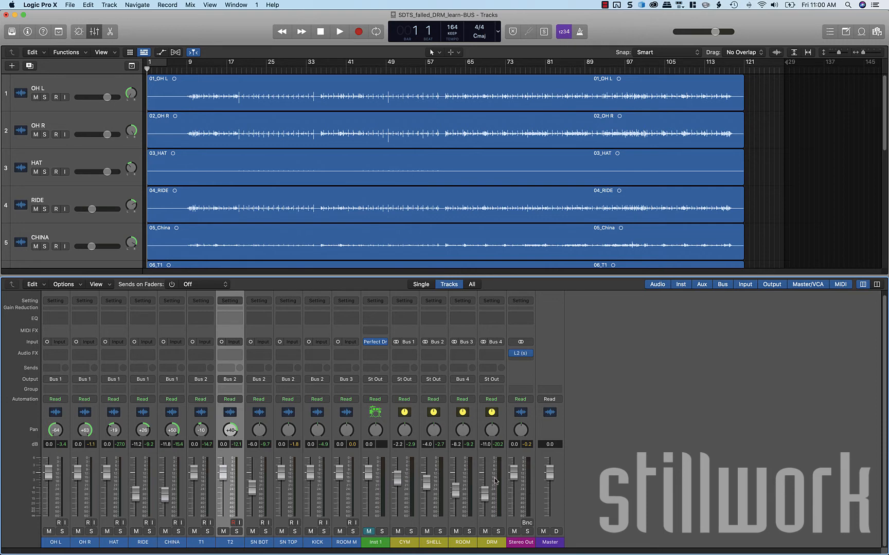
{"action": "mouse_move", "coordinate": [251, 376]}
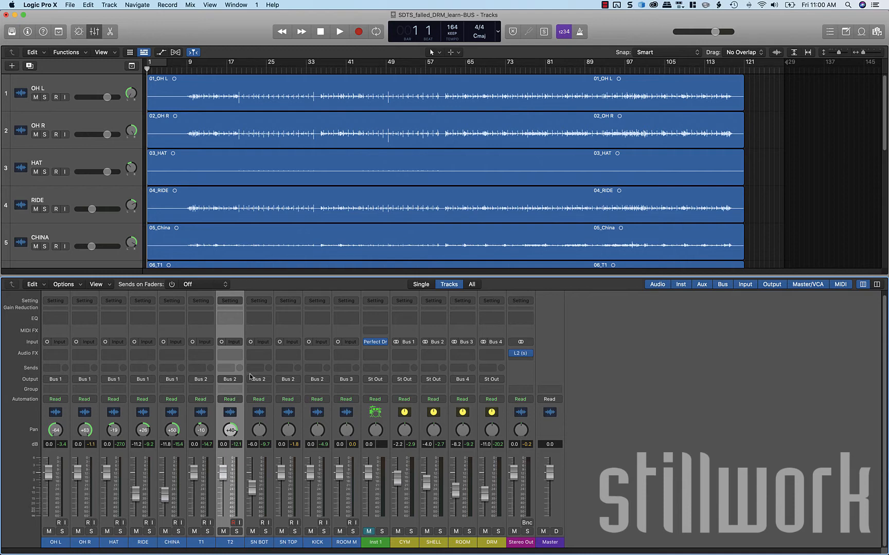
{"action": "mouse_move", "coordinate": [299, 374]}
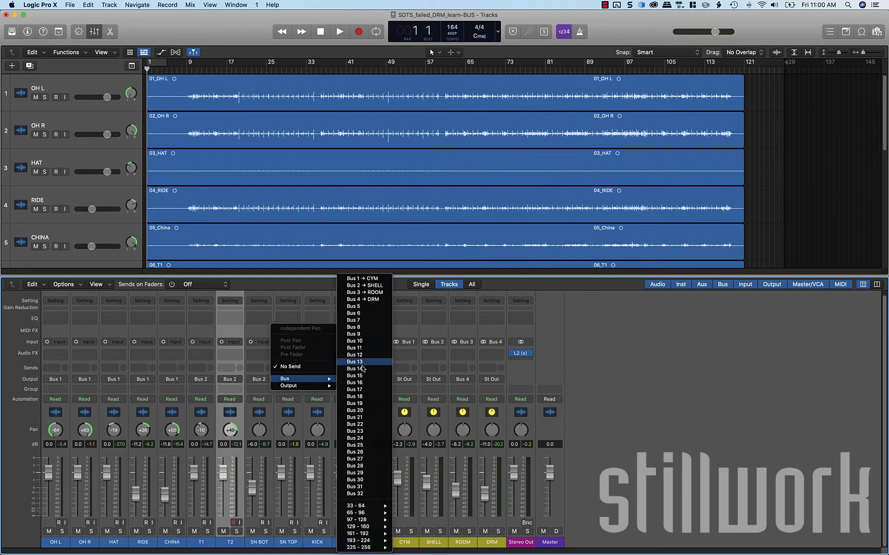
{"action": "mouse_move", "coordinate": [354, 334]}
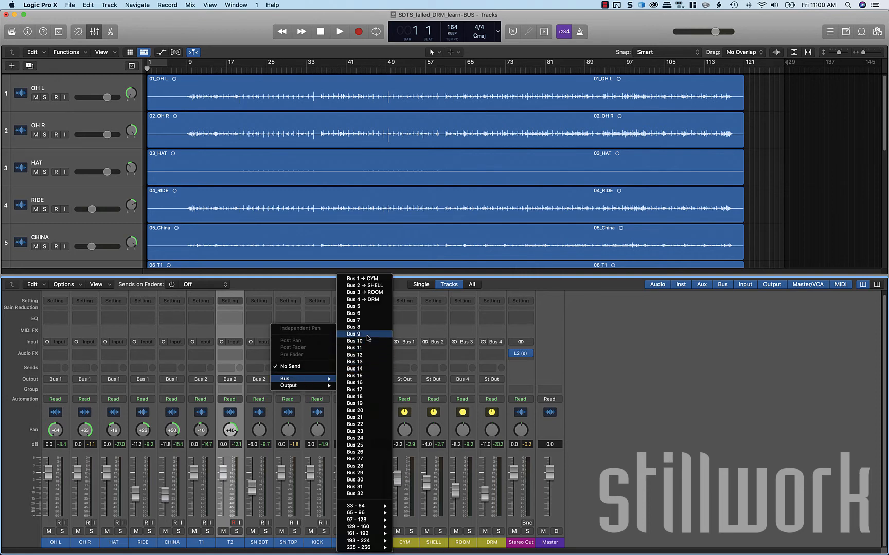
- Send the SN TOP channel to Bus 9
{"action": "left_click", "coordinate": [354, 334]}
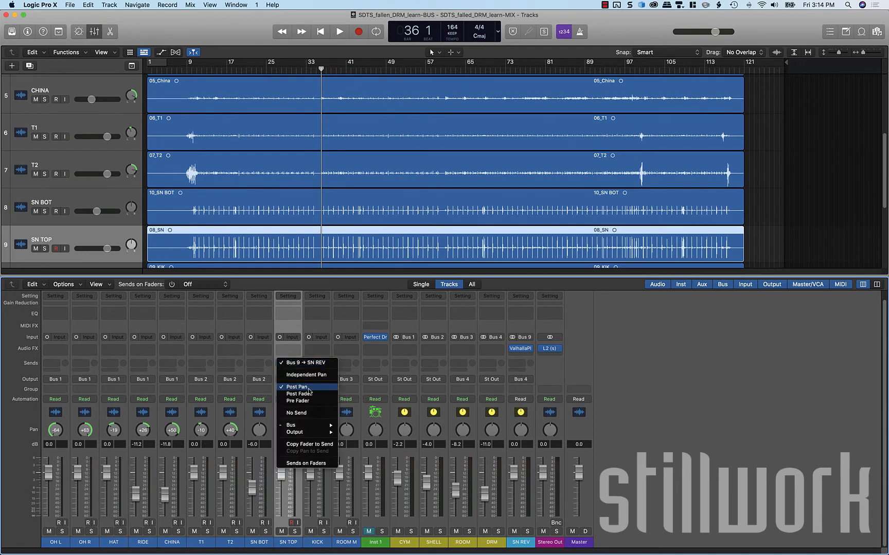
{"action": "mouse_move", "coordinate": [299, 394]}
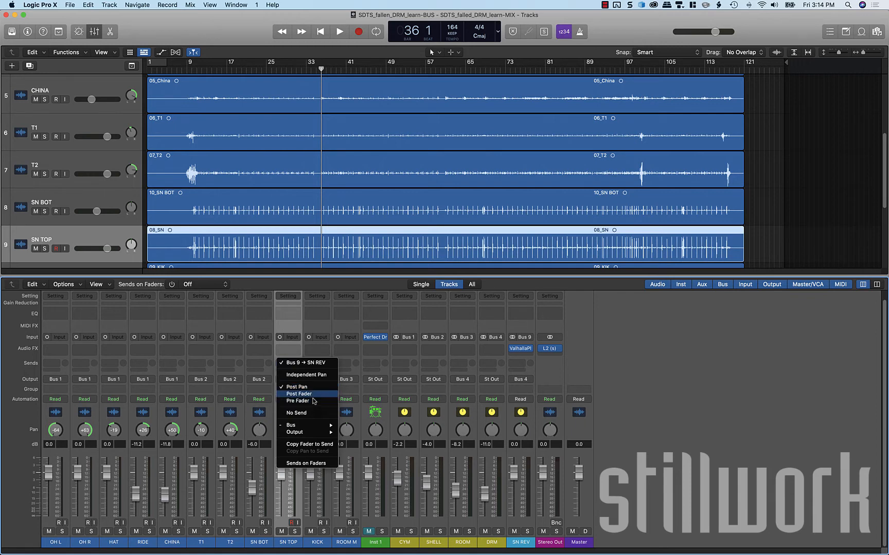
{"action": "mouse_move", "coordinate": [299, 394]}
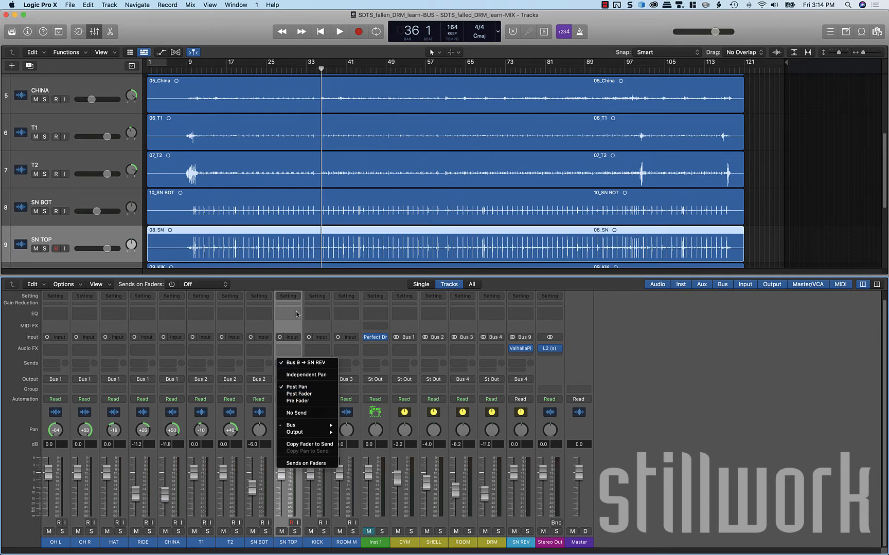
- Review the SN TOP send options and keep the send post-pan, unchanged
{"action": "left_click", "coordinate": [304, 363]}
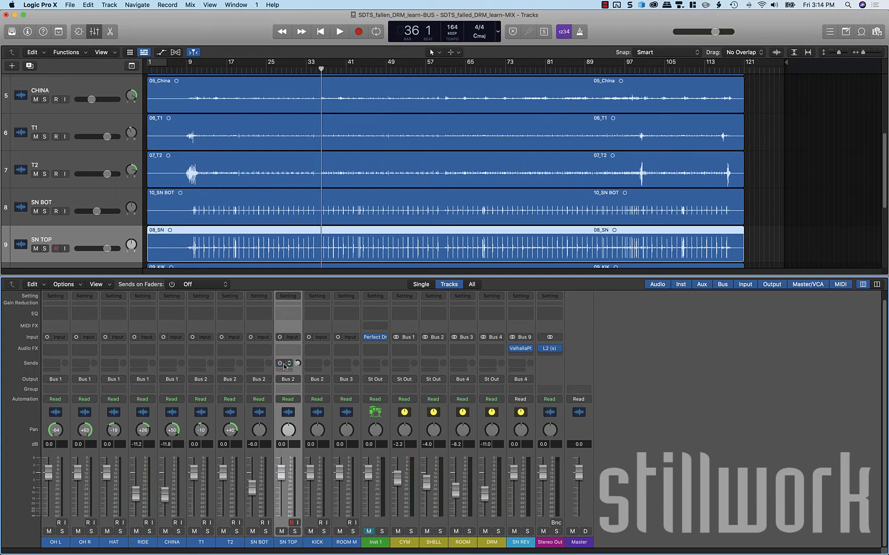
{"action": "left_click", "coordinate": [280, 363]}
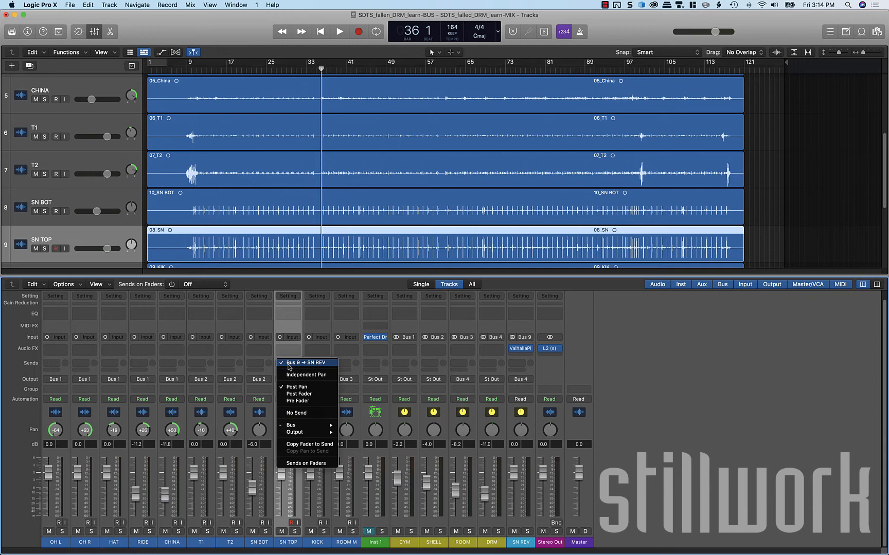
{"action": "mouse_move", "coordinate": [297, 387]}
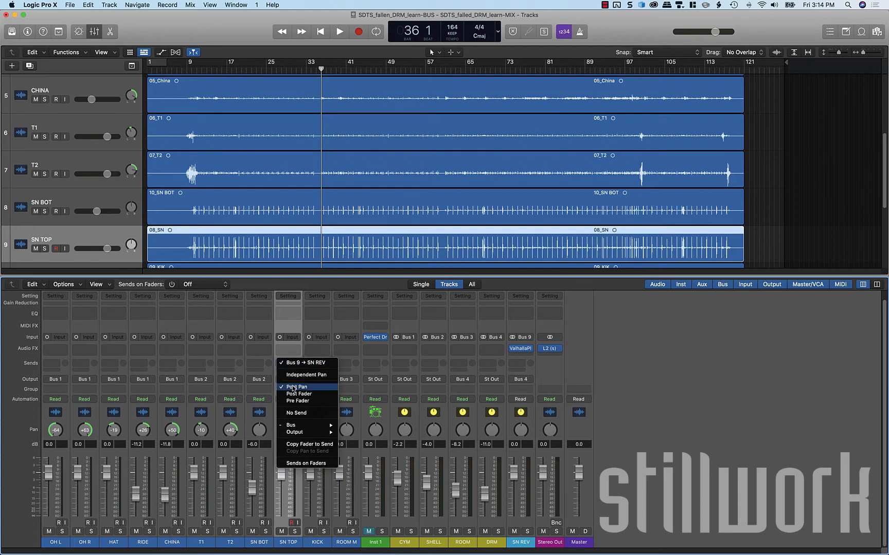
{"action": "left_click", "coordinate": [298, 387]}
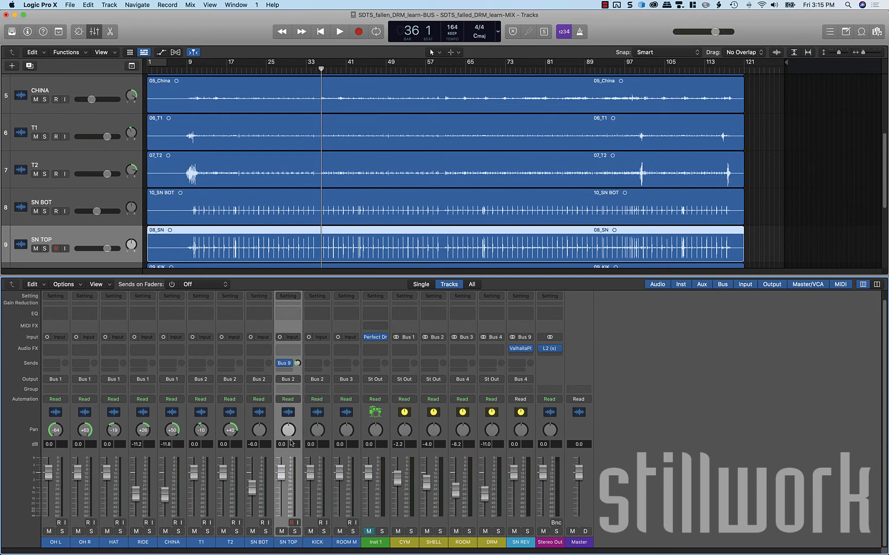
{"action": "mouse_move", "coordinate": [281, 472]}
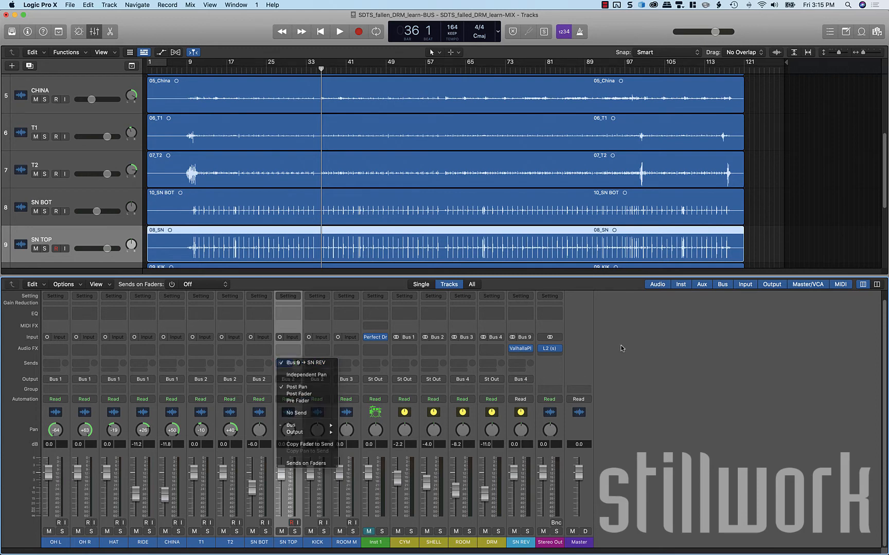
{"action": "left_click", "coordinate": [290, 363]}
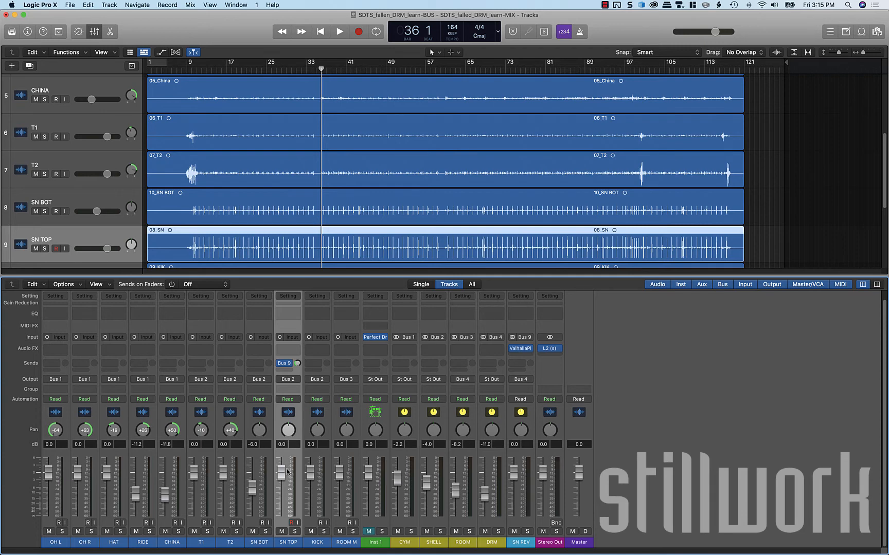
{"action": "mouse_move", "coordinate": [289, 438]}
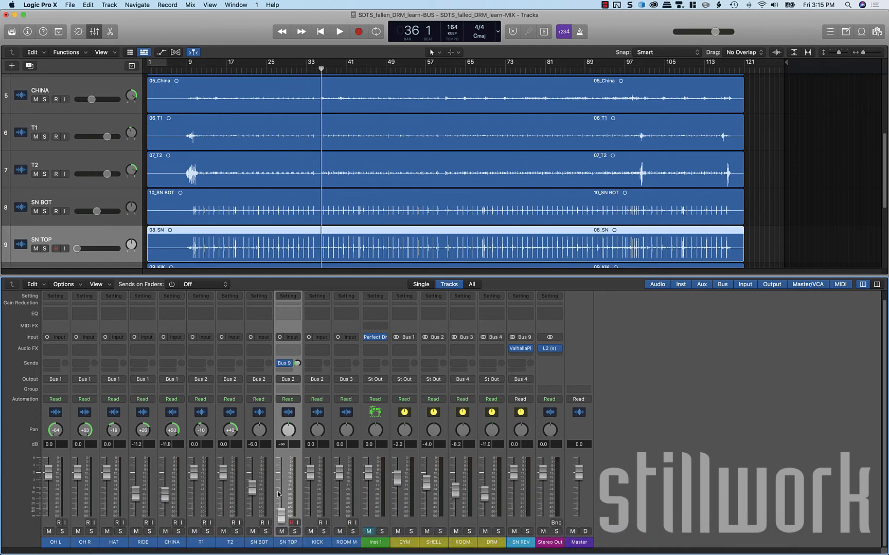
{"action": "mouse_move", "coordinate": [527, 528]}
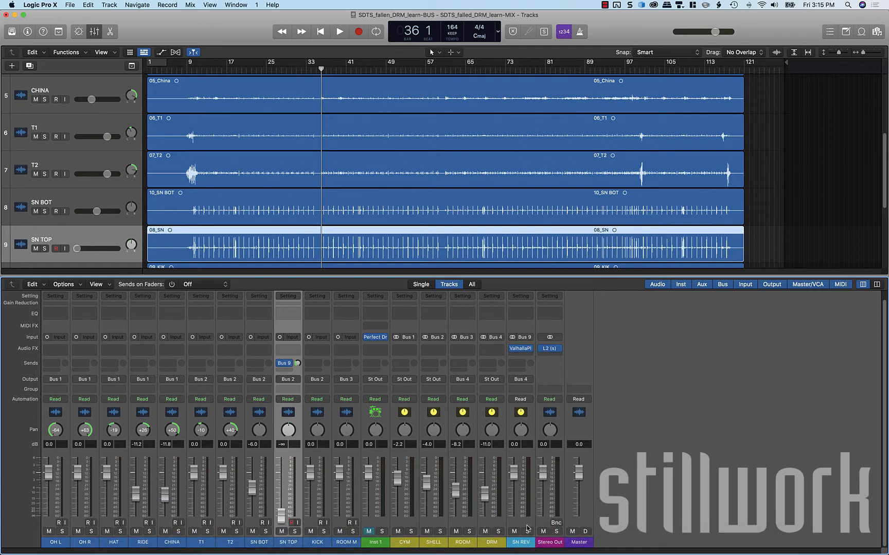
{"action": "mouse_move", "coordinate": [527, 529]}
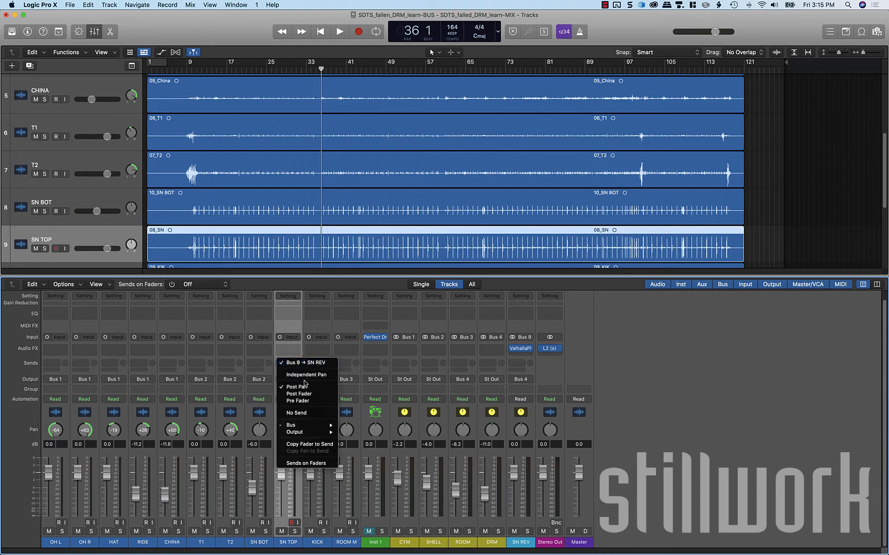
{"action": "mouse_move", "coordinate": [586, 324]}
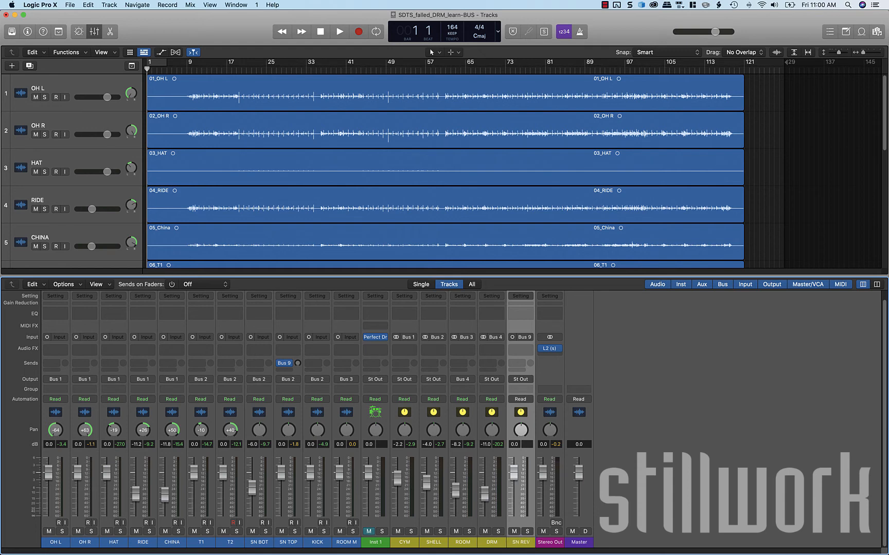
- Check the SN REV channel's context options and dismiss them without changes
{"action": "right_click", "coordinate": [520, 532]}
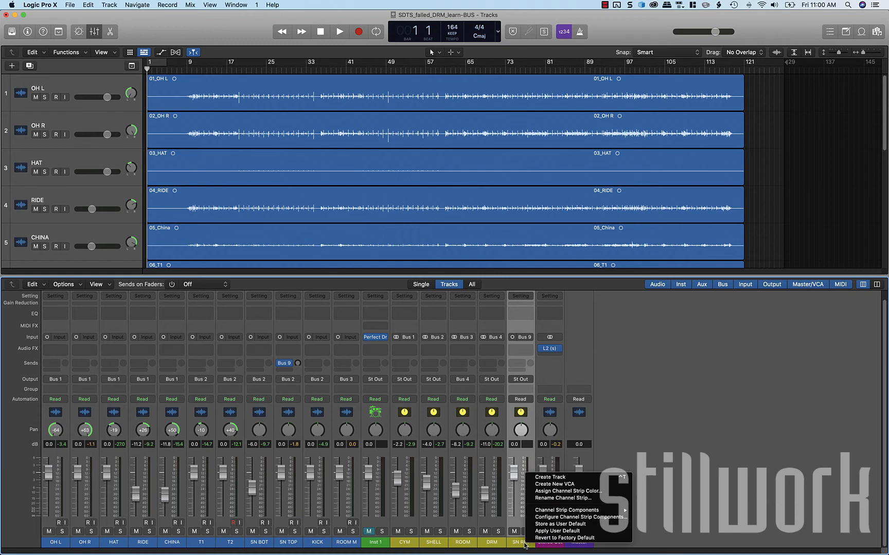
{"action": "mouse_move", "coordinate": [564, 491]}
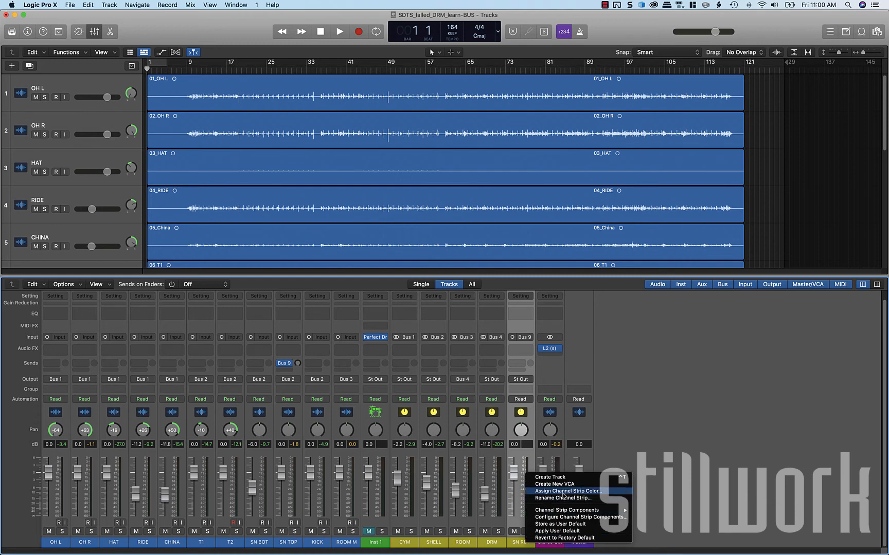
{"action": "left_click", "coordinate": [570, 490]}
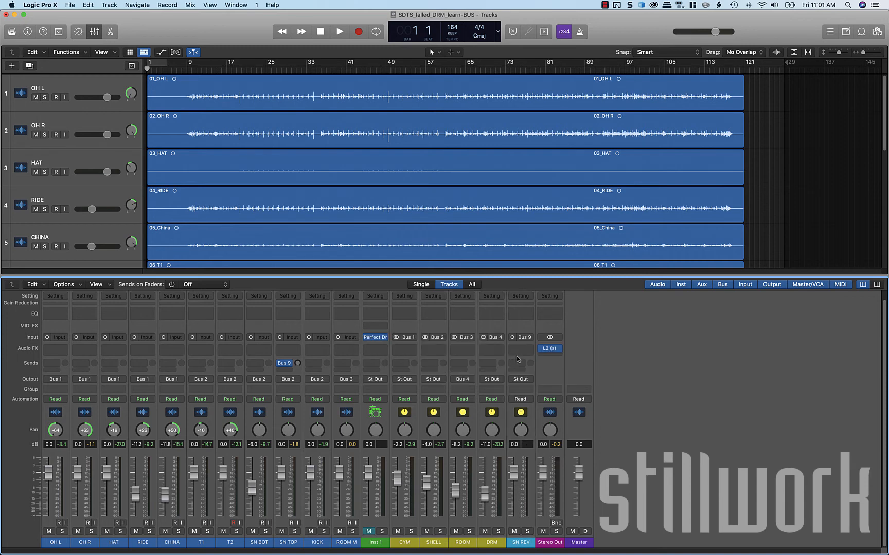
{"action": "mouse_move", "coordinate": [510, 341]}
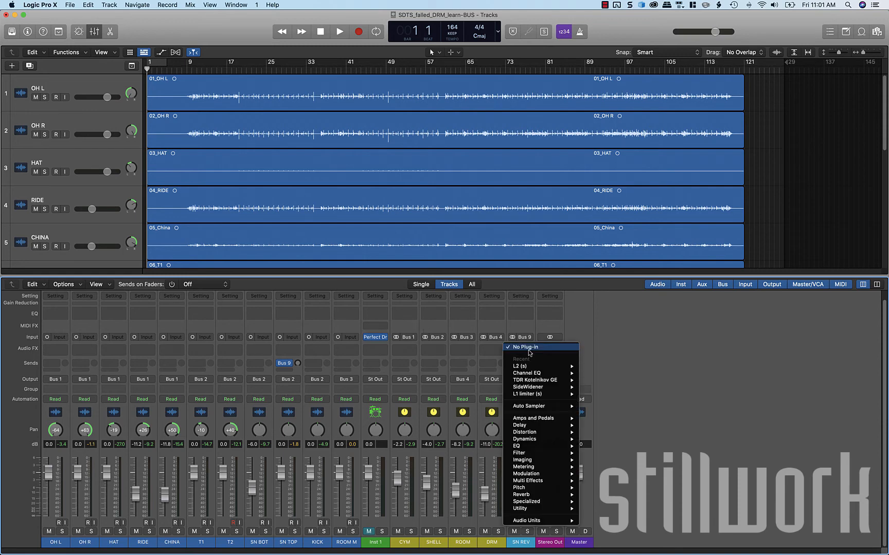
- Insert a stereo ValhallaPlate from Audio Units > Valhalla DSP on the SN REV aux
{"action": "left_click", "coordinate": [524, 365]}
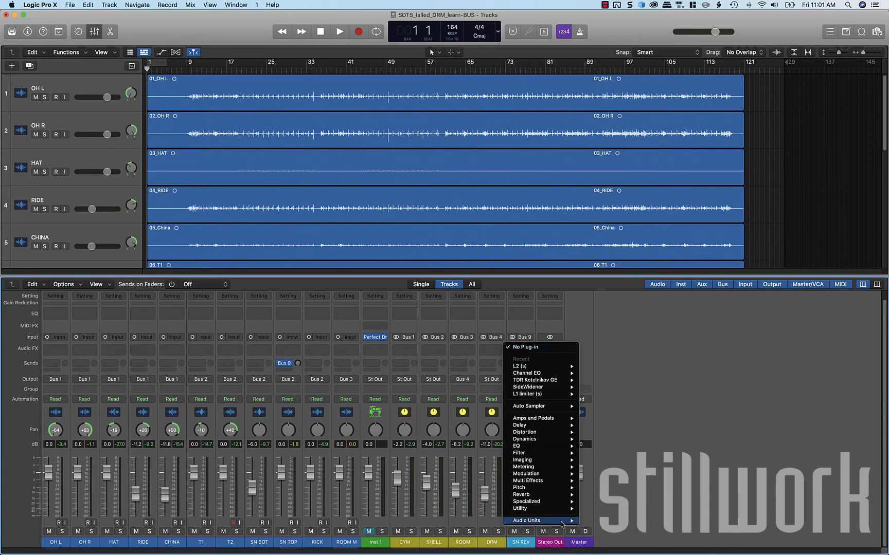
{"action": "mouse_move", "coordinate": [526, 520]}
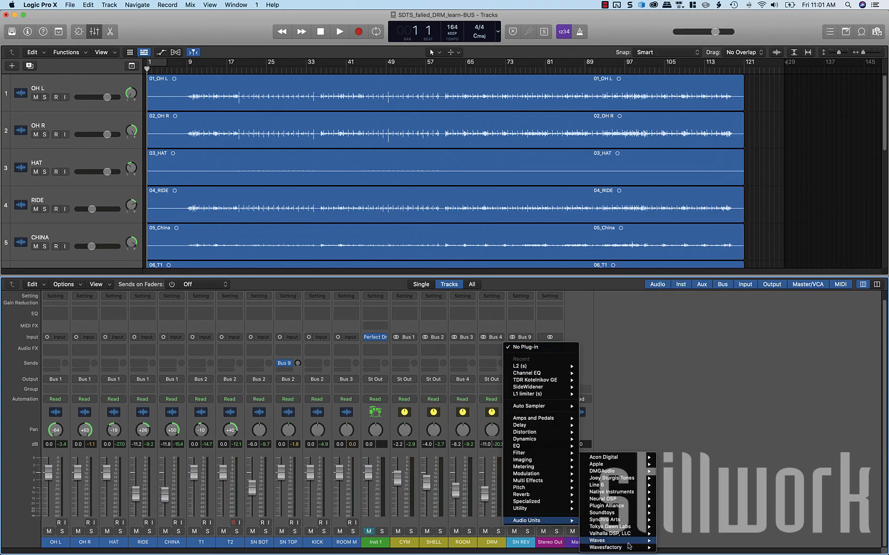
{"action": "mouse_move", "coordinate": [608, 534]}
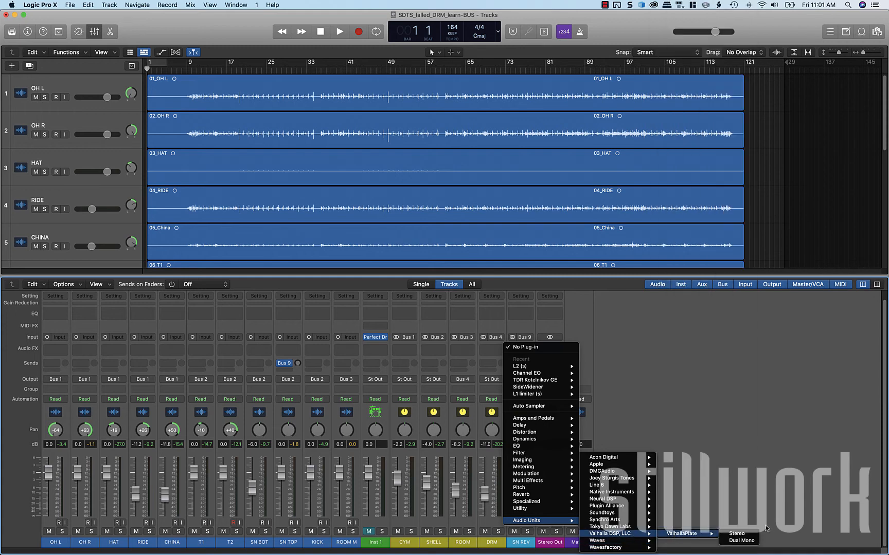
{"action": "left_click", "coordinate": [736, 534]}
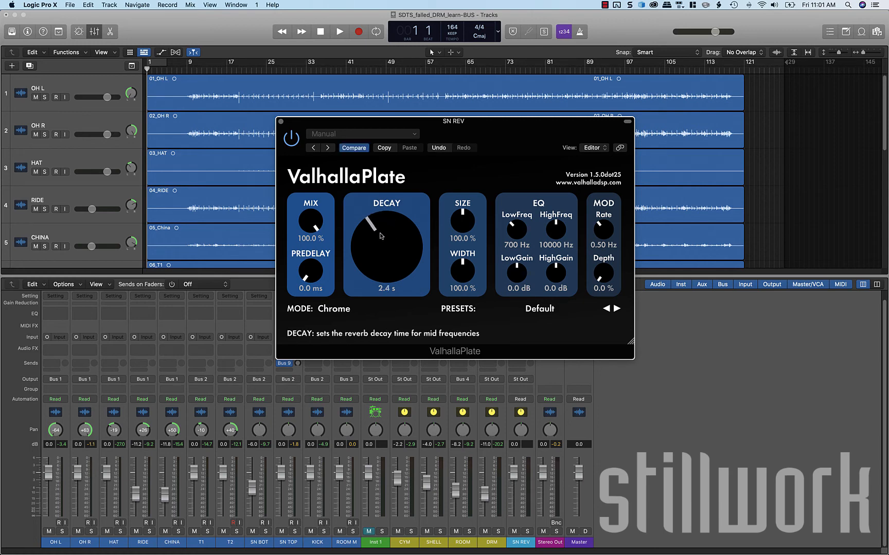
- Set ValhallaPlate decay to 1.8 s, predelay to about 16 ms and width to 104%
{"action": "left_click_drag", "start_coordinate": [381, 236], "coordinate": [383, 248]}
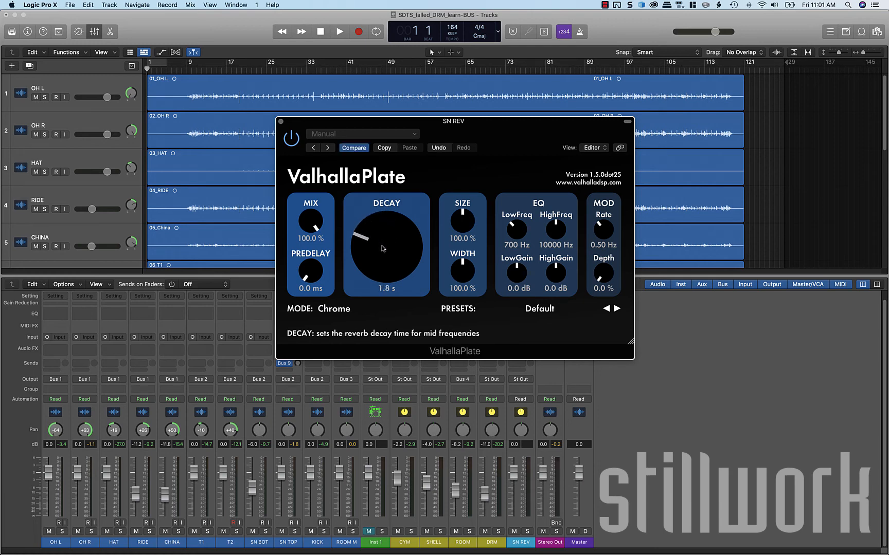
{"action": "mouse_move", "coordinate": [309, 274]}
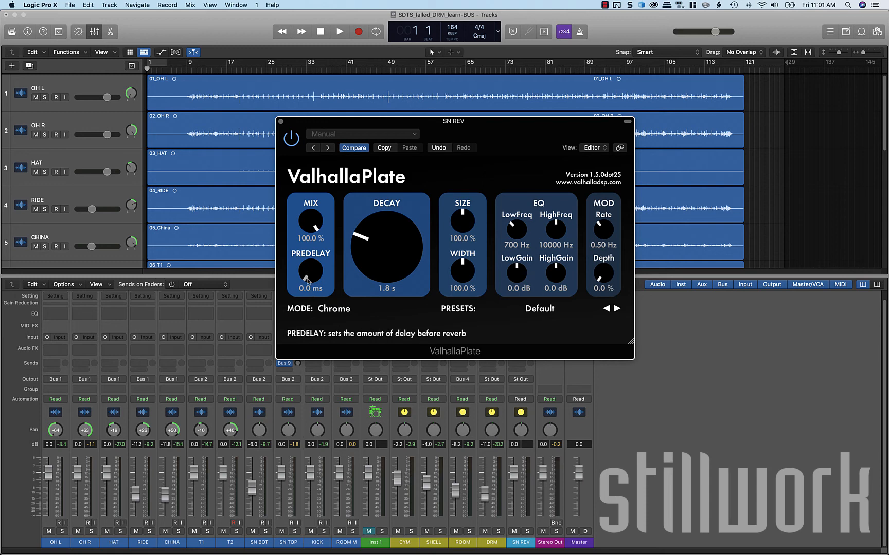
{"action": "left_click_drag", "start_coordinate": [310, 278], "coordinate": [310, 260]}
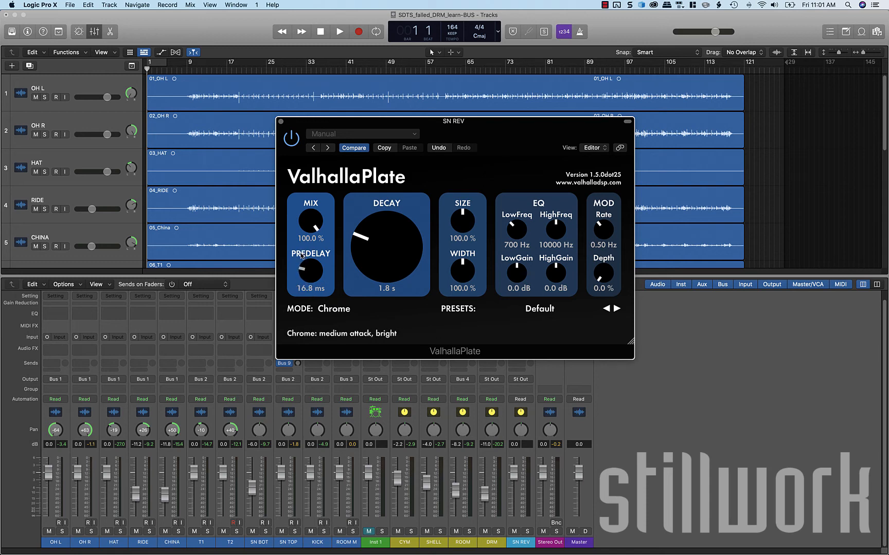
{"action": "left_click_drag", "start_coordinate": [310, 270], "coordinate": [310, 278]}
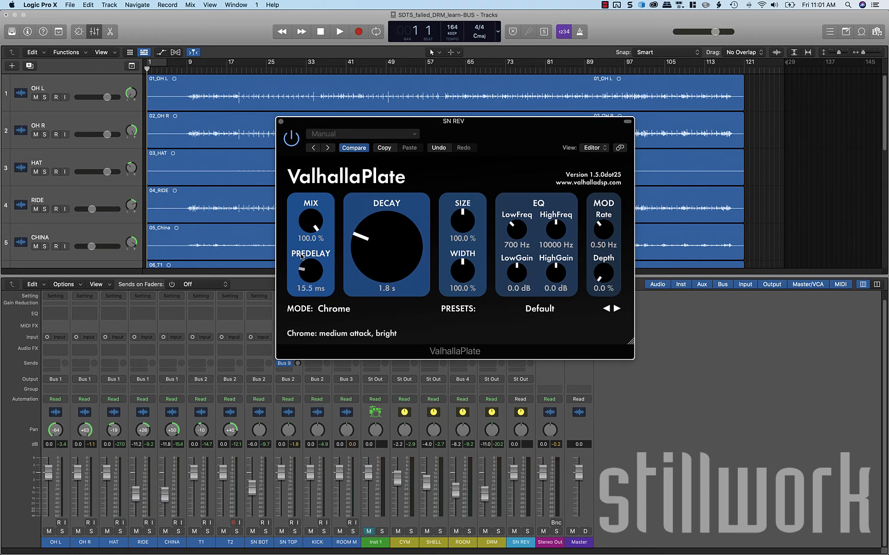
{"action": "left_click_drag", "start_coordinate": [311, 272], "coordinate": [310, 267]}
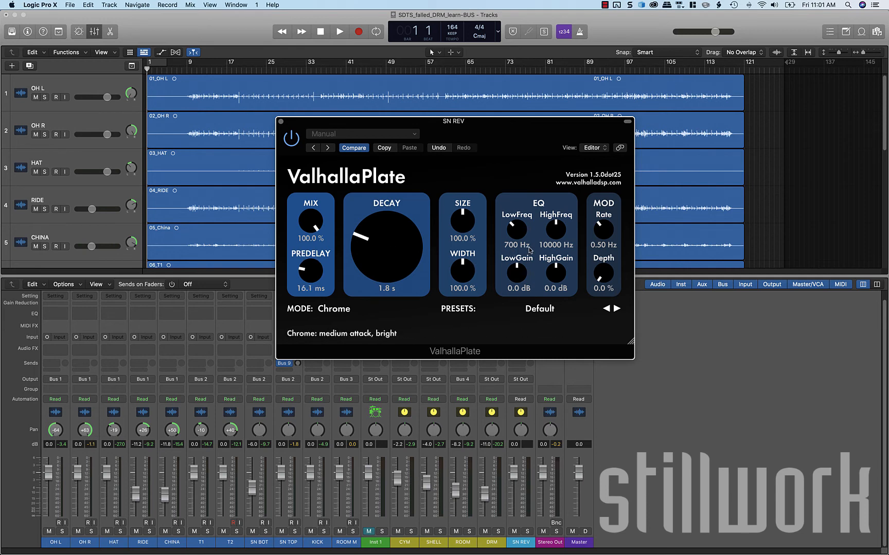
{"action": "mouse_move", "coordinate": [592, 277]}
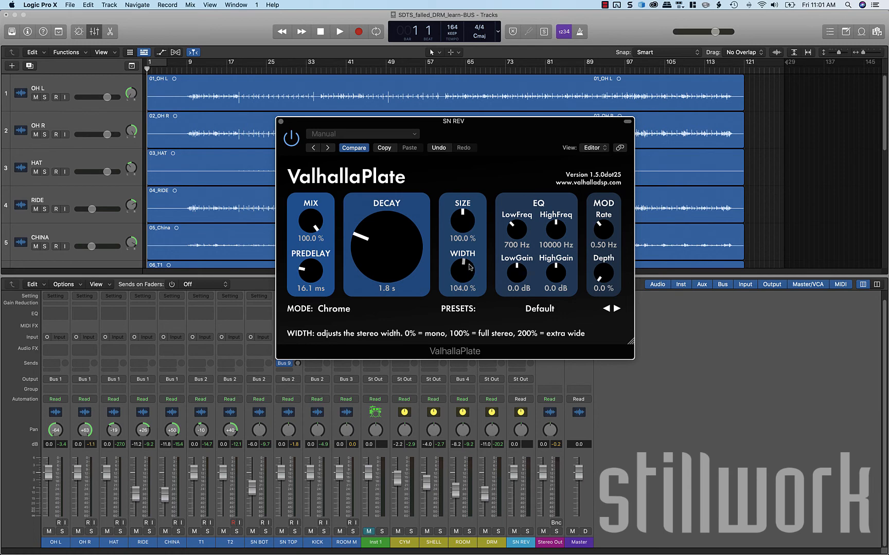
{"action": "left_click_drag", "start_coordinate": [461, 272], "coordinate": [473, 259]}
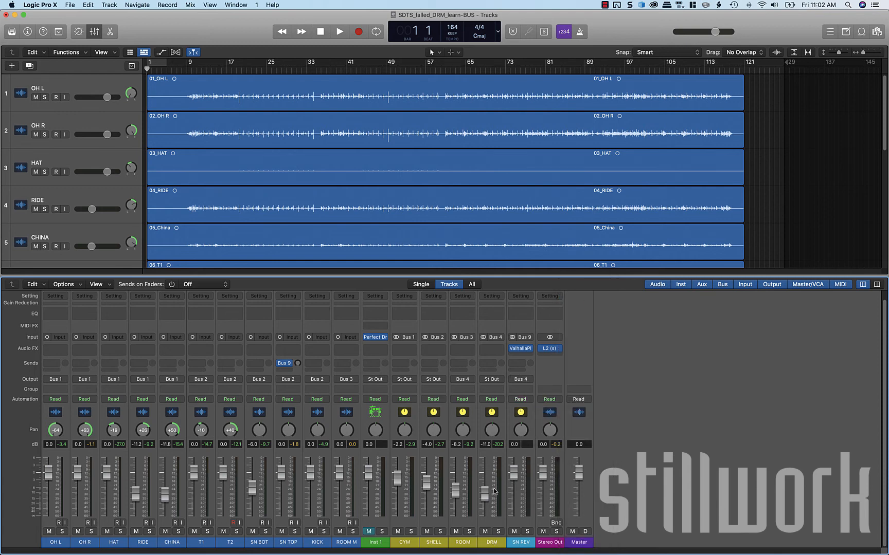
{"action": "mouse_move", "coordinate": [492, 497]}
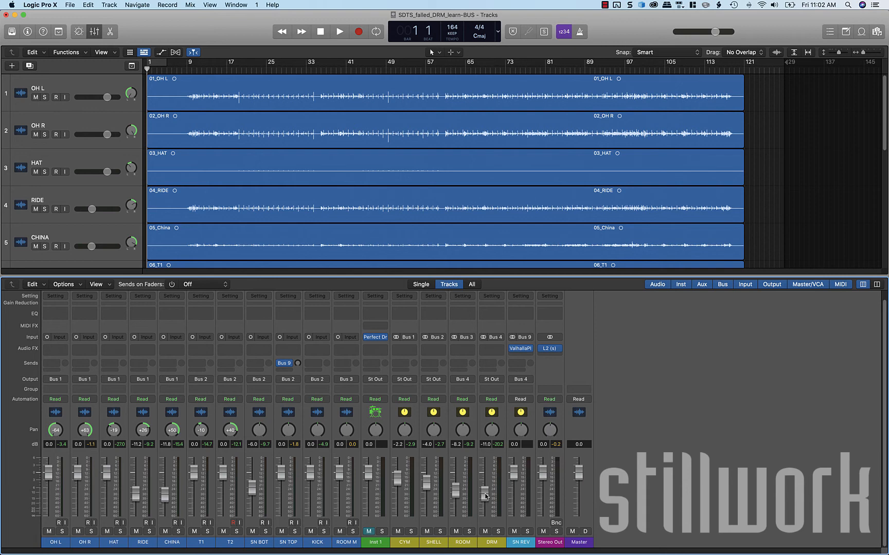
{"action": "mouse_move", "coordinate": [358, 470]}
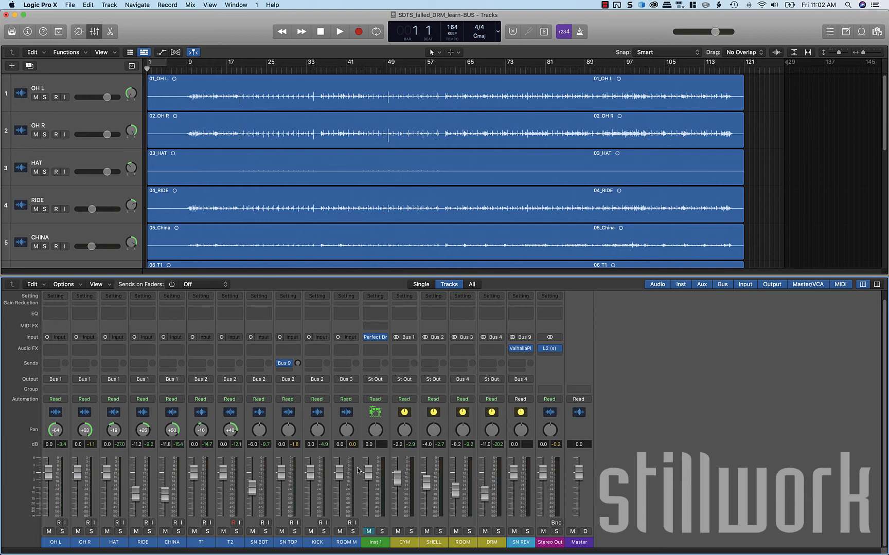
{"action": "mouse_move", "coordinate": [421, 482]}
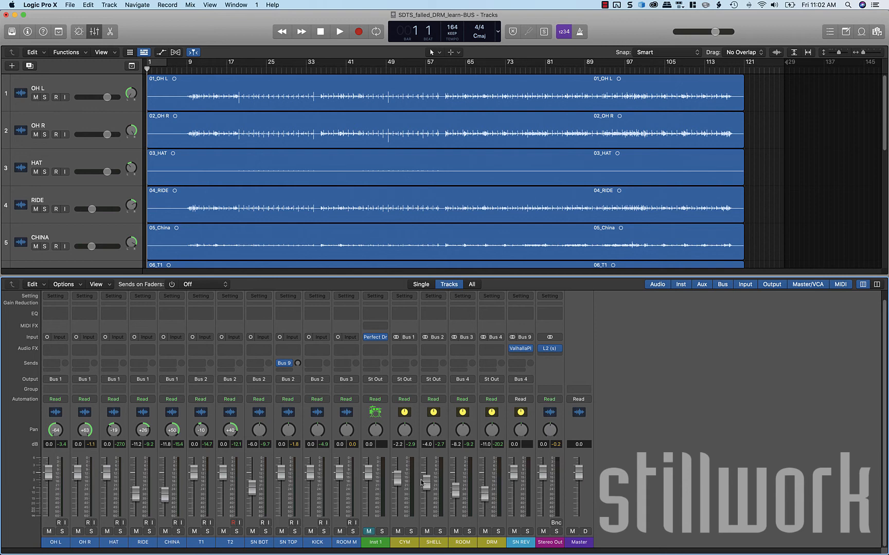
{"action": "mouse_move", "coordinate": [518, 477]}
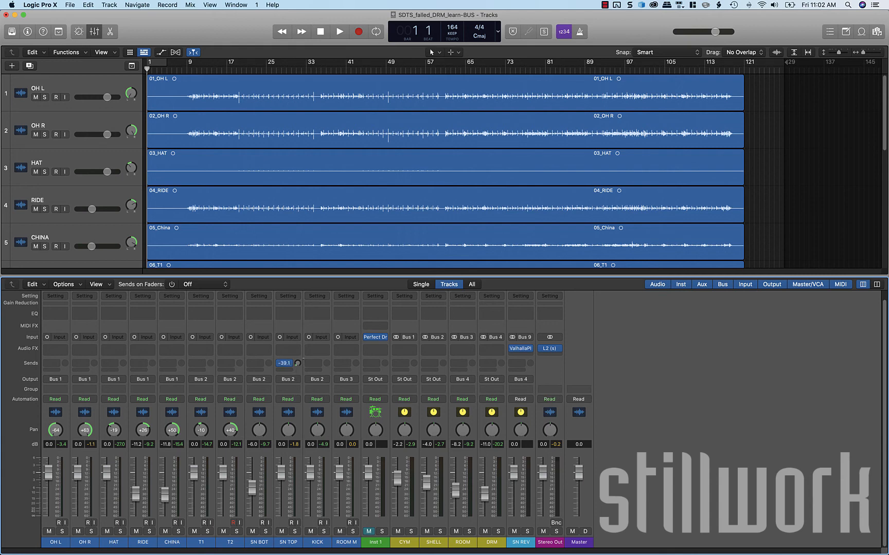
- Raise the SN TOP Bus 9 send to the SN REV reverb to about -22.9 dB
{"action": "left_click_drag", "start_coordinate": [284, 363], "coordinate": [284, 348]}
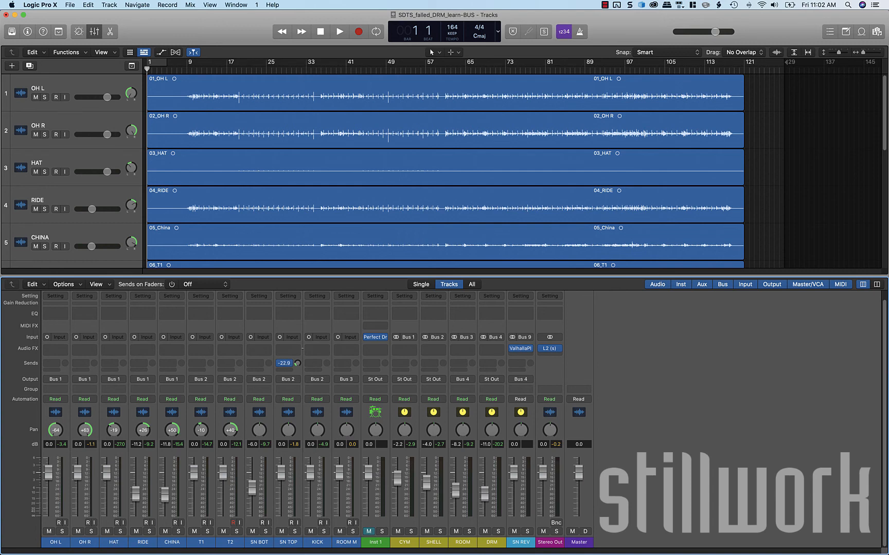
{"action": "left_click", "coordinate": [284, 363]}
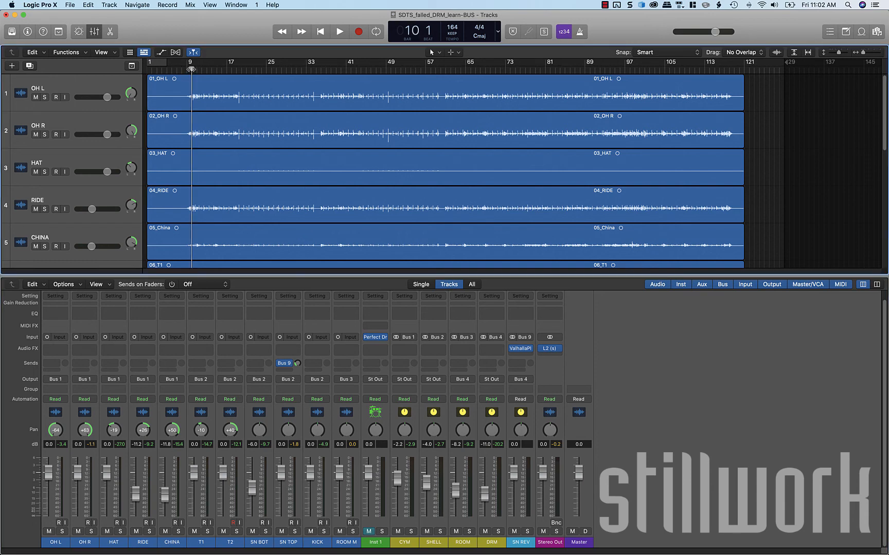
- Start playback to audition the snare reverb with the tracks area filling the window
{"action": "left_click", "coordinate": [340, 31]}
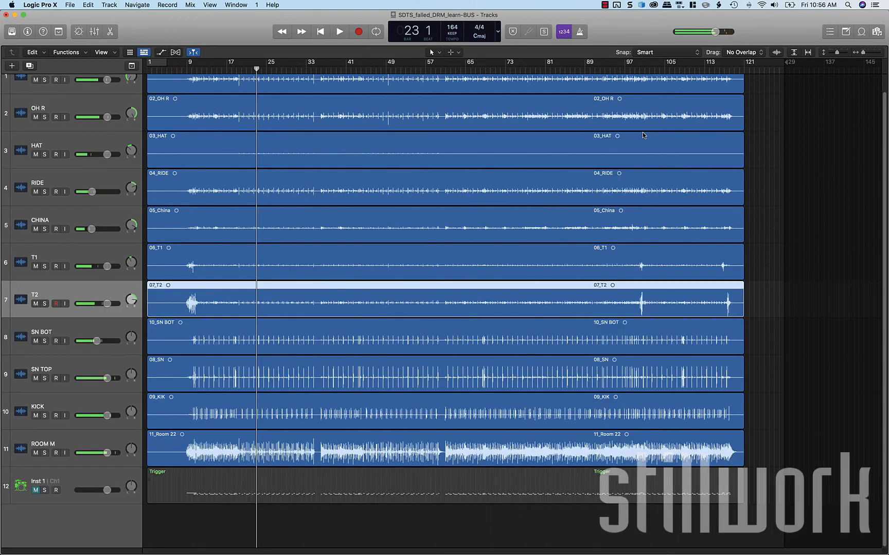
- Stop playback and return the playhead to bar 1
{"action": "left_click", "coordinate": [320, 31]}
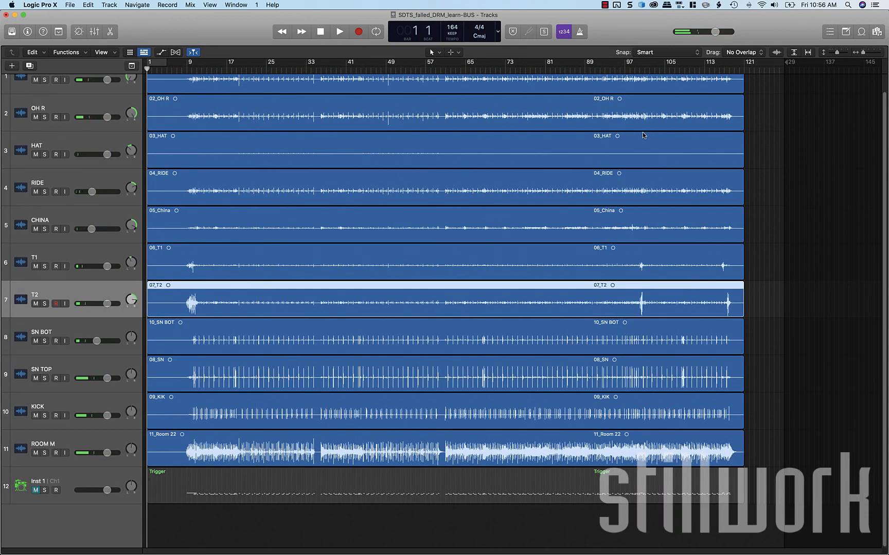